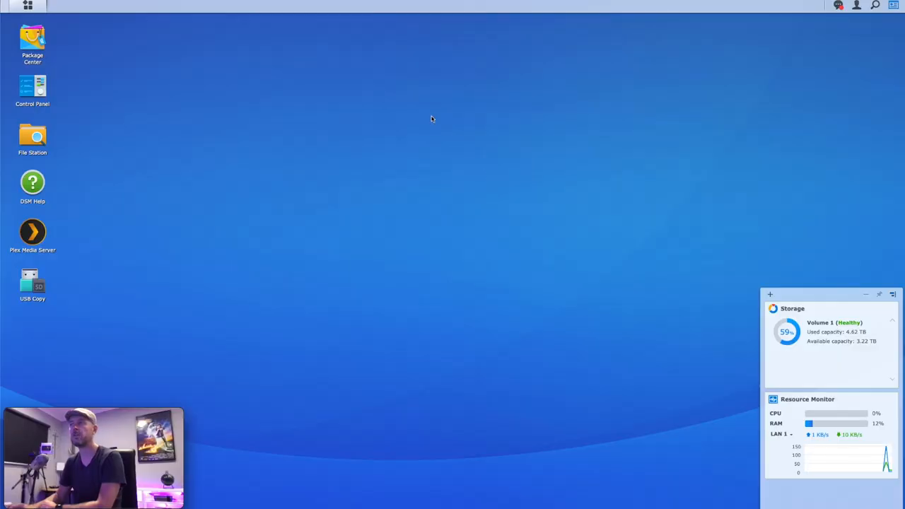
mouse_move(460, 142)
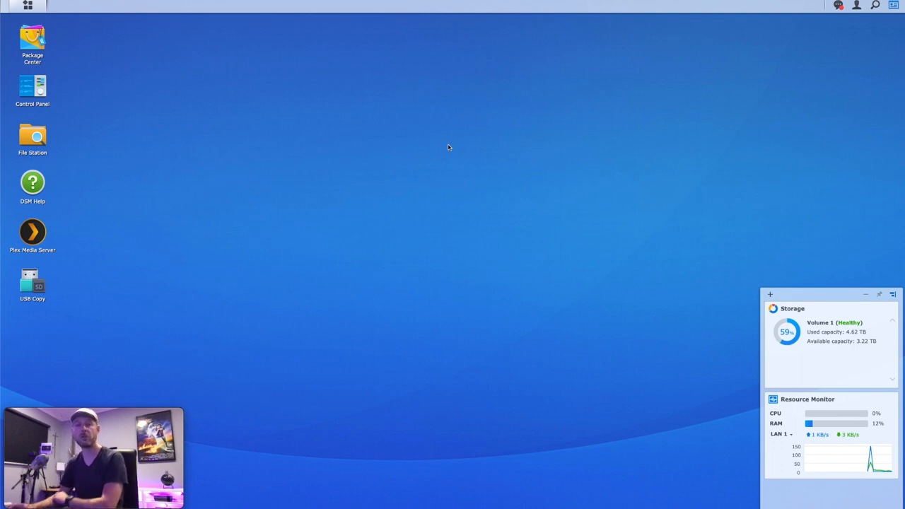
mouse_move(382, 142)
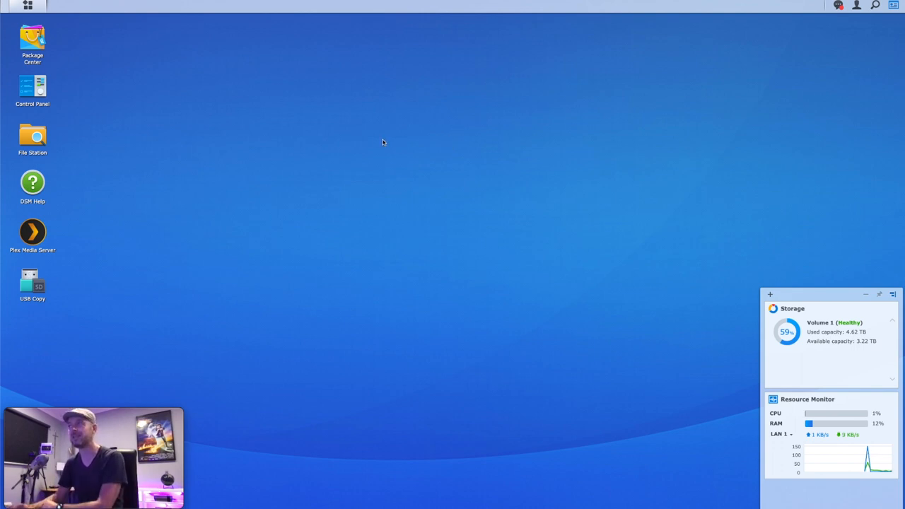
mouse_move(205, 110)
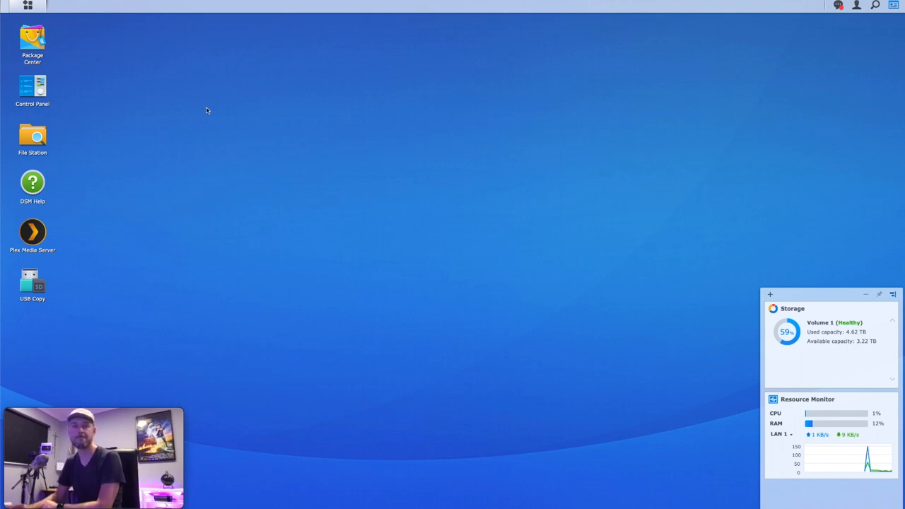
mouse_move(66, 71)
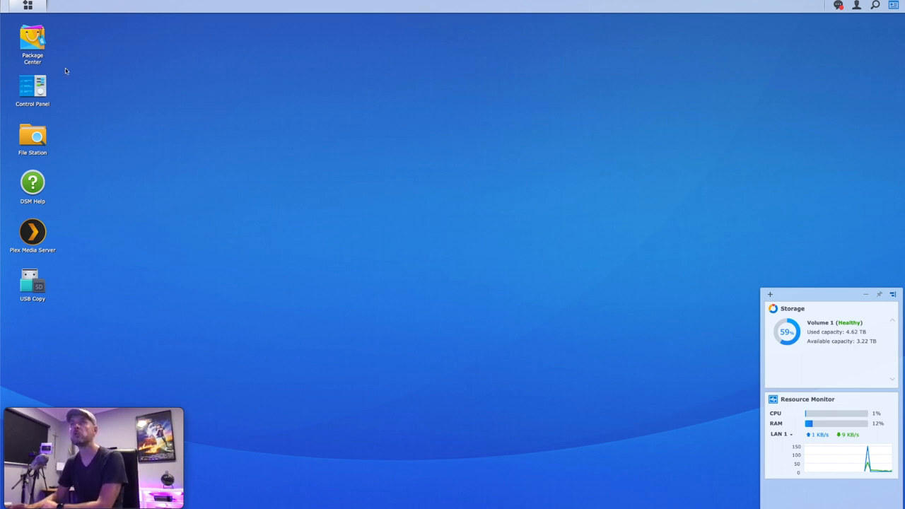
mouse_move(33, 39)
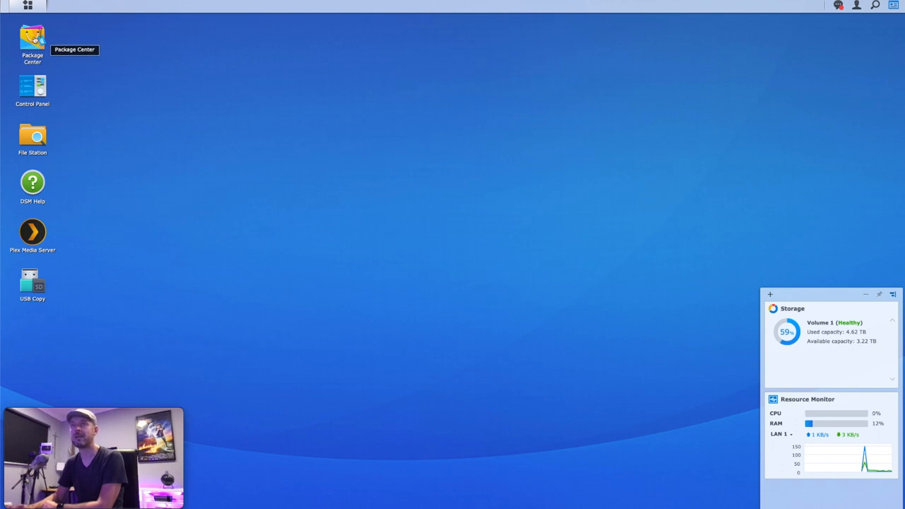
Open Package Center and search the package catalogue for 'word'.
double_click(33, 44)
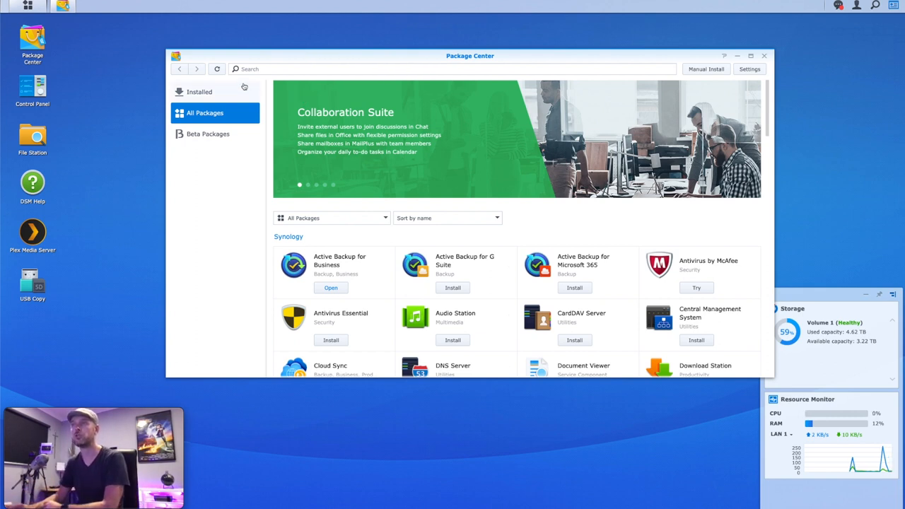
left_click(453, 69)
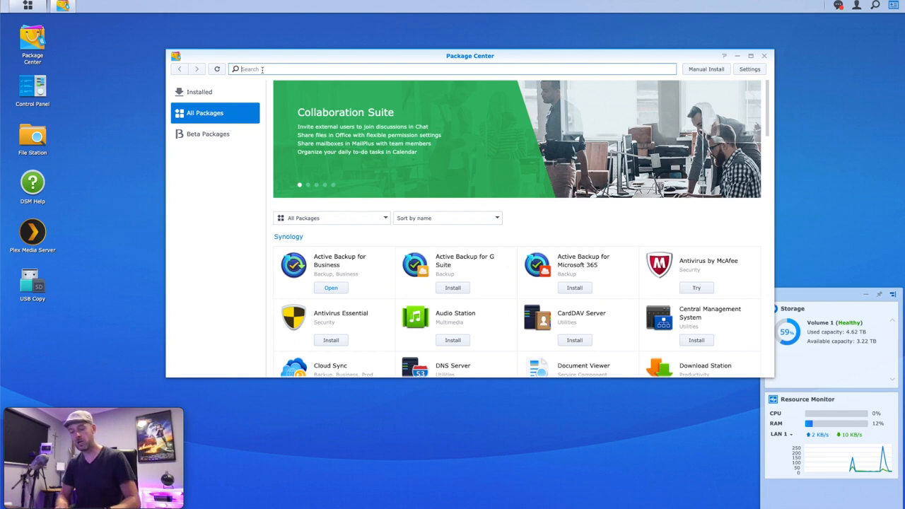
type("word")
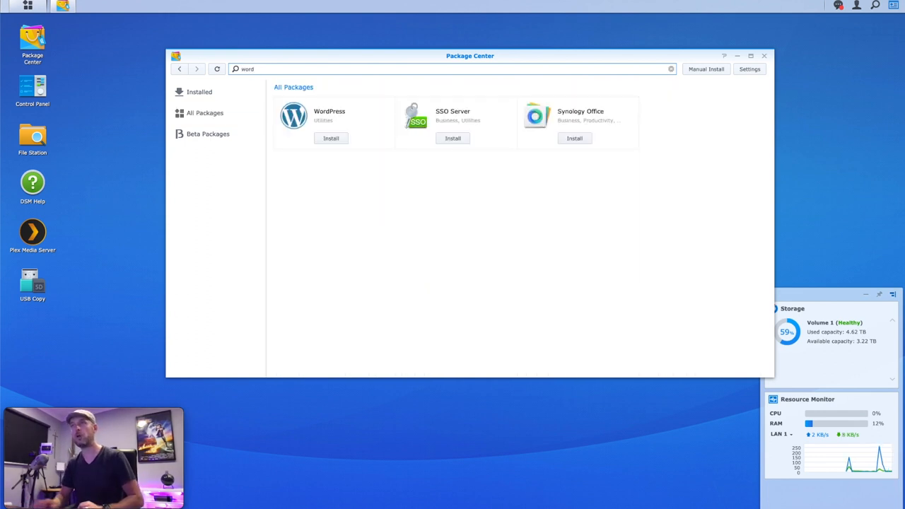
mouse_move(311, 111)
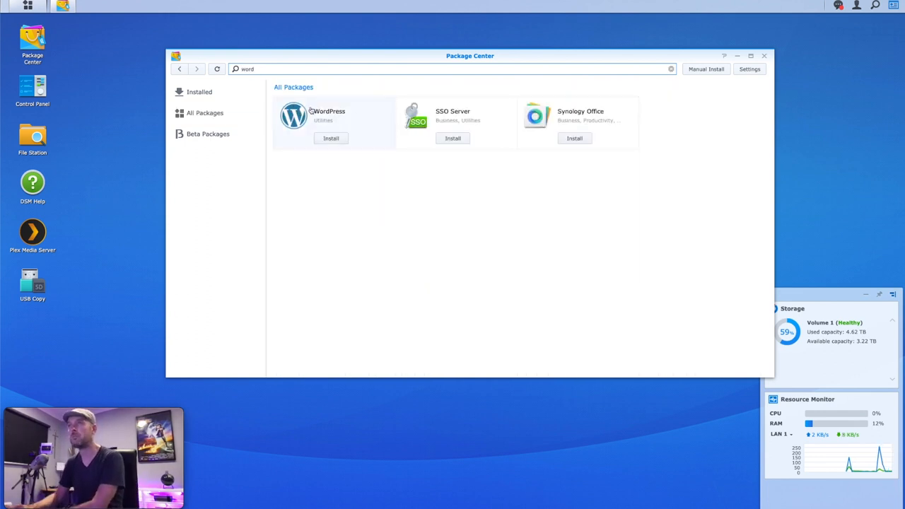
Open the WordPress result and scroll through its version 5.3.2-0155 details.
left_click(318, 116)
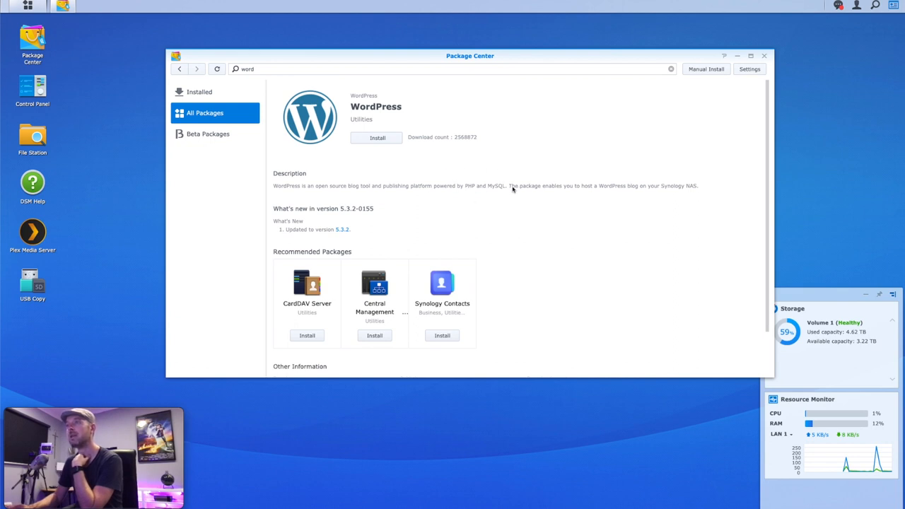
mouse_move(625, 192)
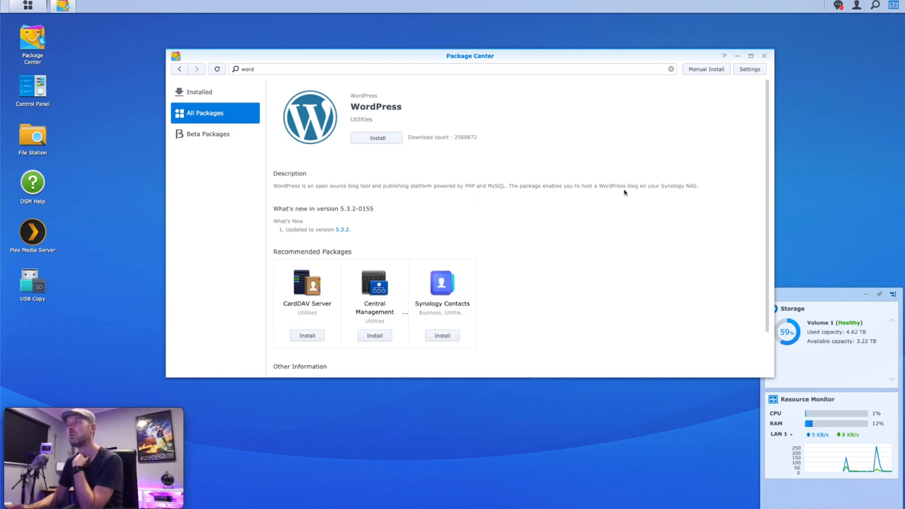
mouse_move(612, 194)
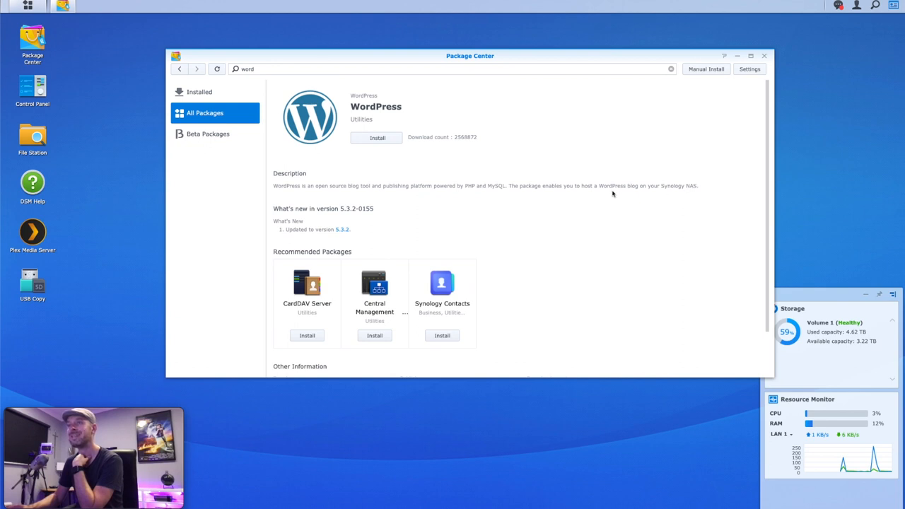
scroll("down", 3)
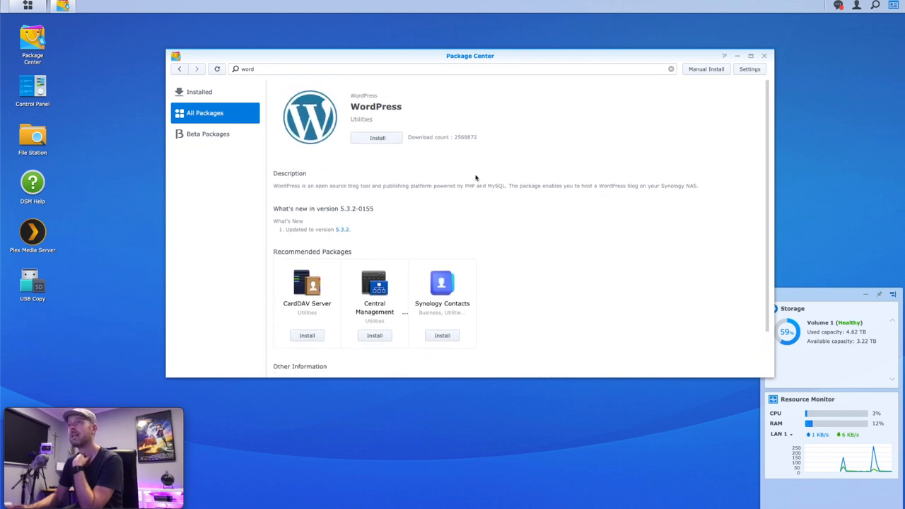
mouse_move(500, 202)
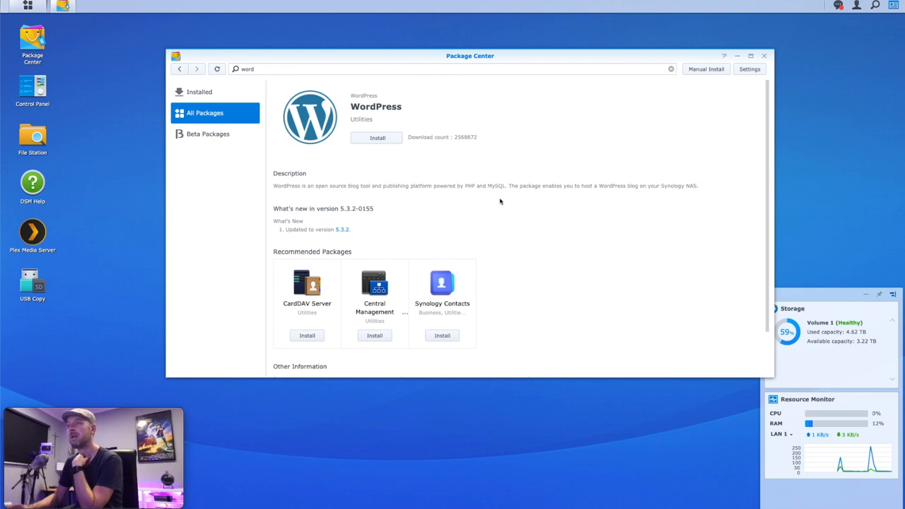
mouse_move(415, 186)
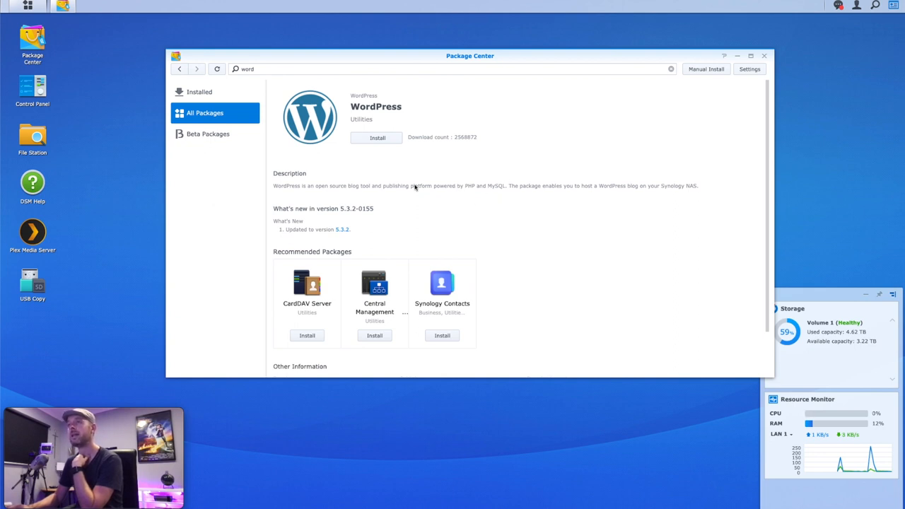
mouse_move(323, 111)
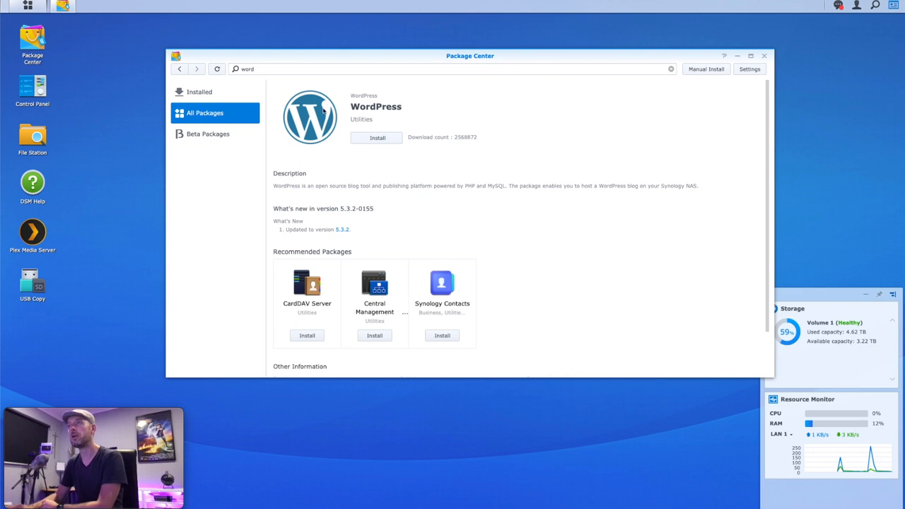
mouse_move(351, 205)
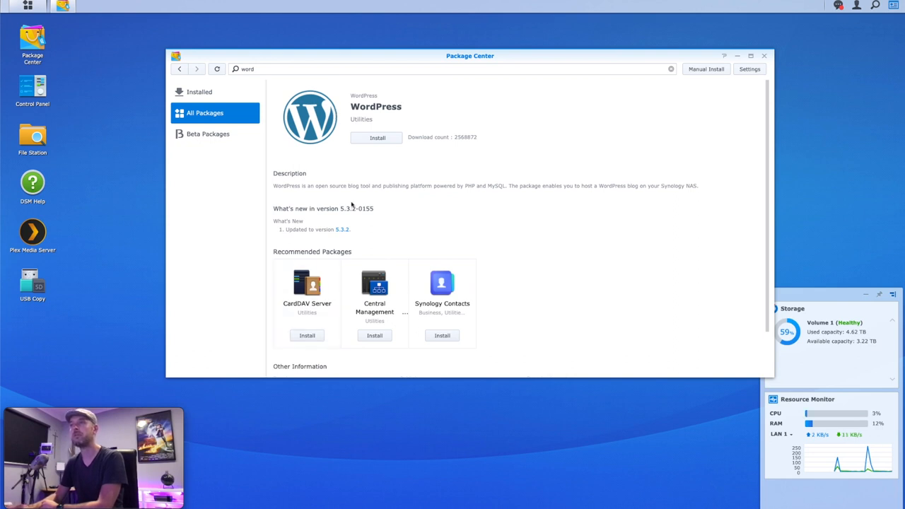
mouse_move(341, 219)
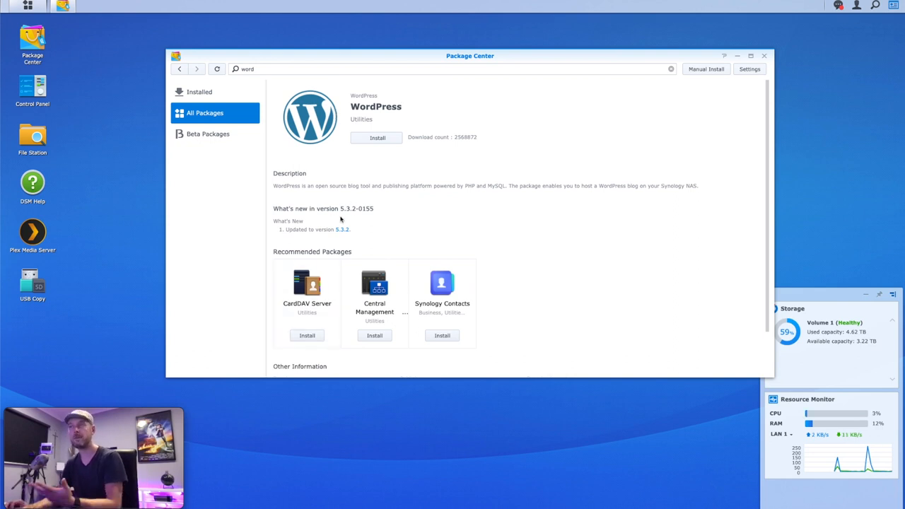
mouse_move(352, 186)
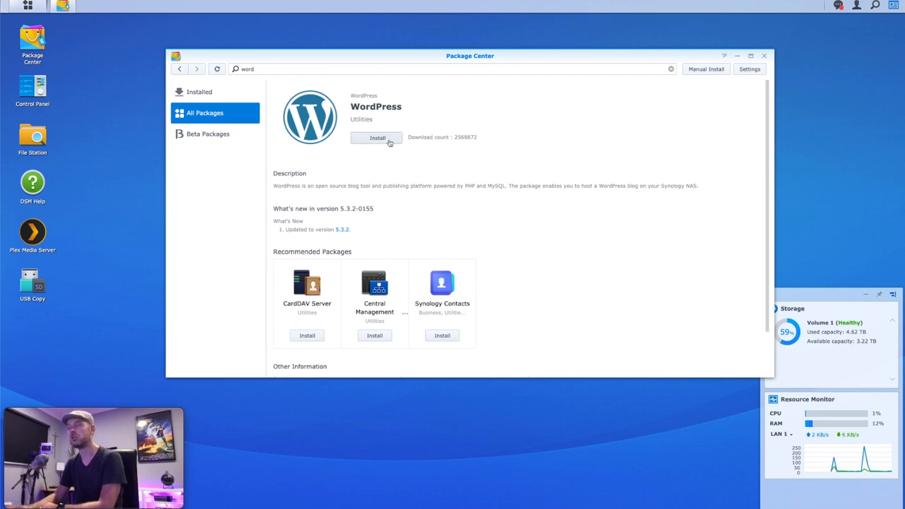
Start the WordPress install to show the Web Station, MariaDB 10, PHP 7.2, Apache 2.2 prompt.
left_click(377, 138)
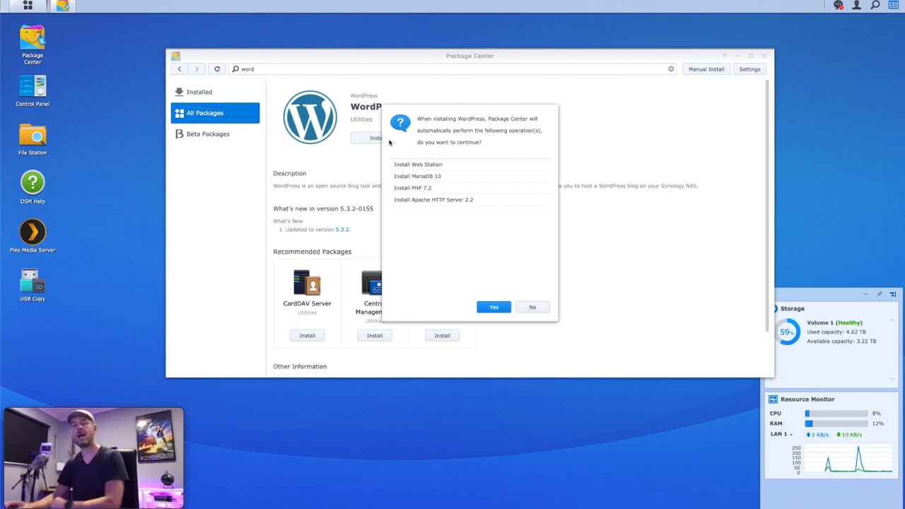
mouse_move(344, 194)
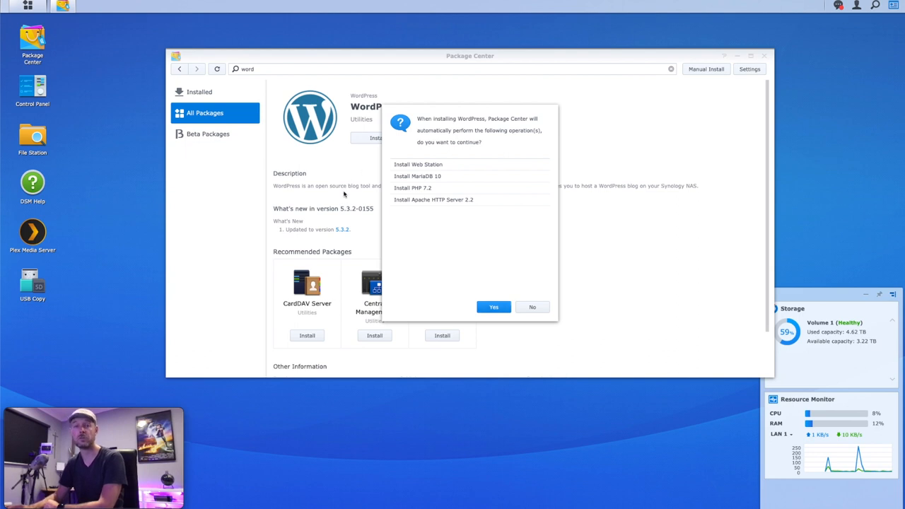
mouse_move(751, 66)
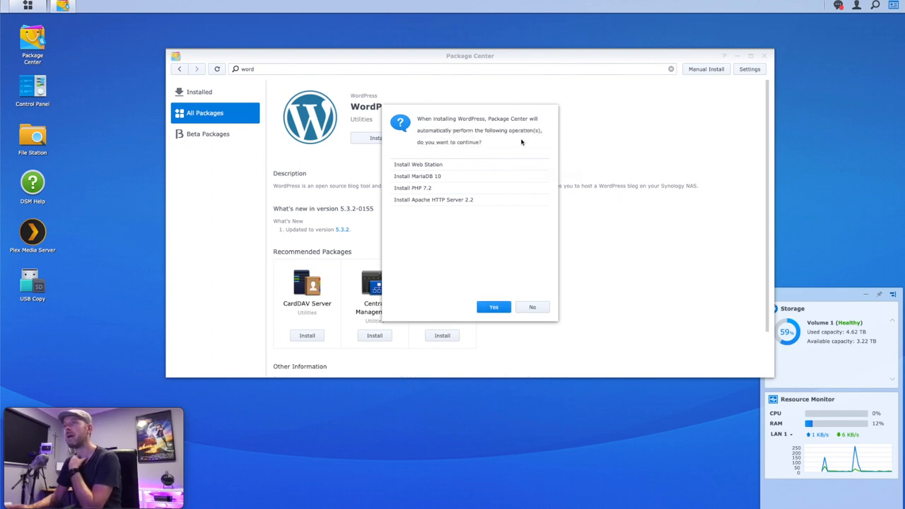
mouse_move(491, 145)
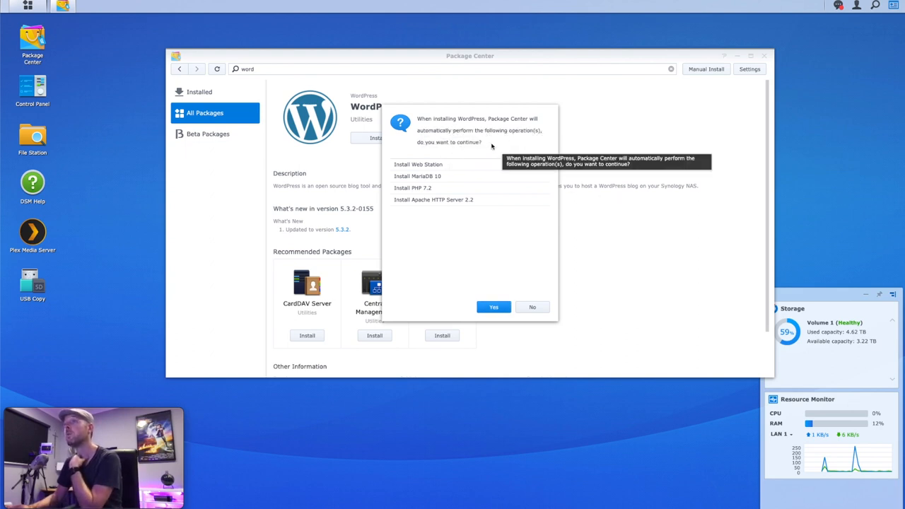
mouse_move(437, 189)
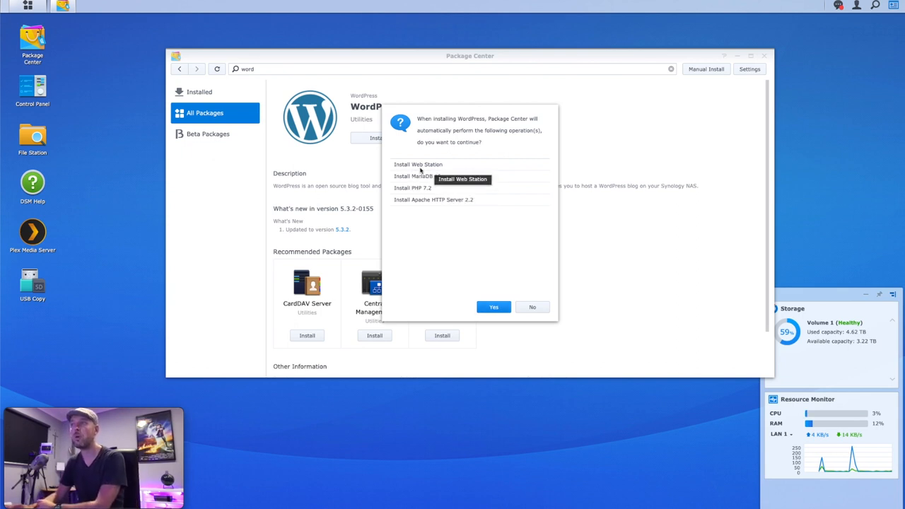
mouse_move(450, 183)
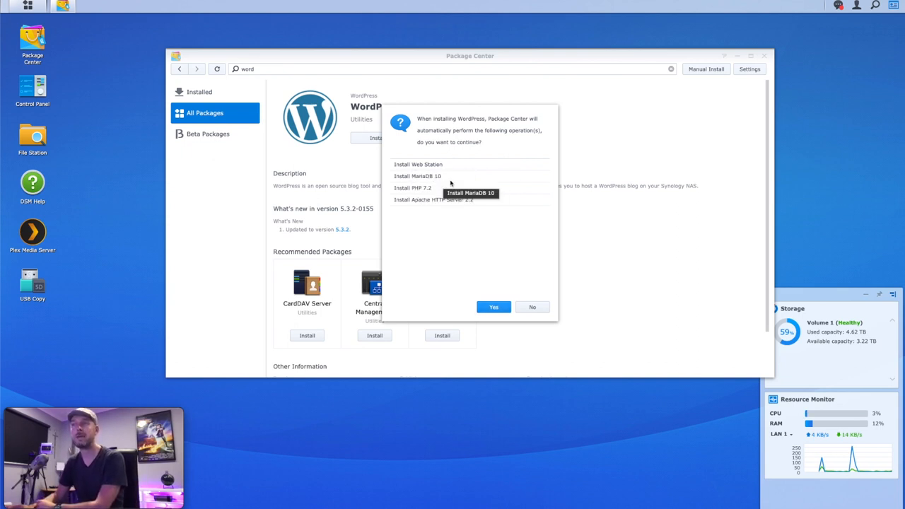
mouse_move(468, 195)
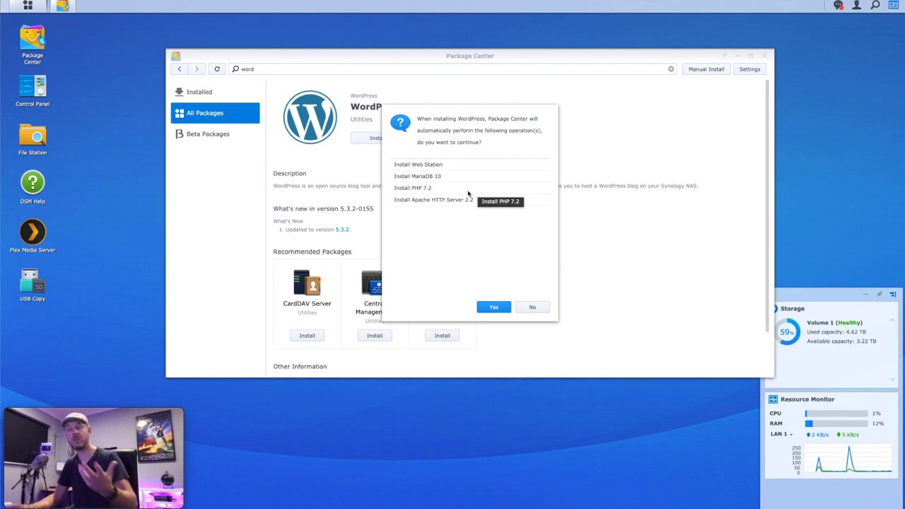
mouse_move(411, 185)
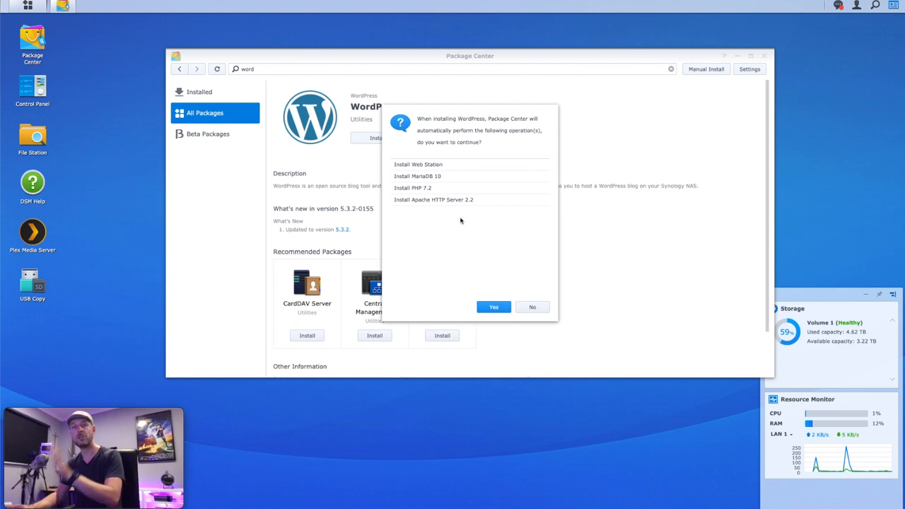
Search packages for php, mysql, then word, and start the WordPress install again.
left_click(531, 307)
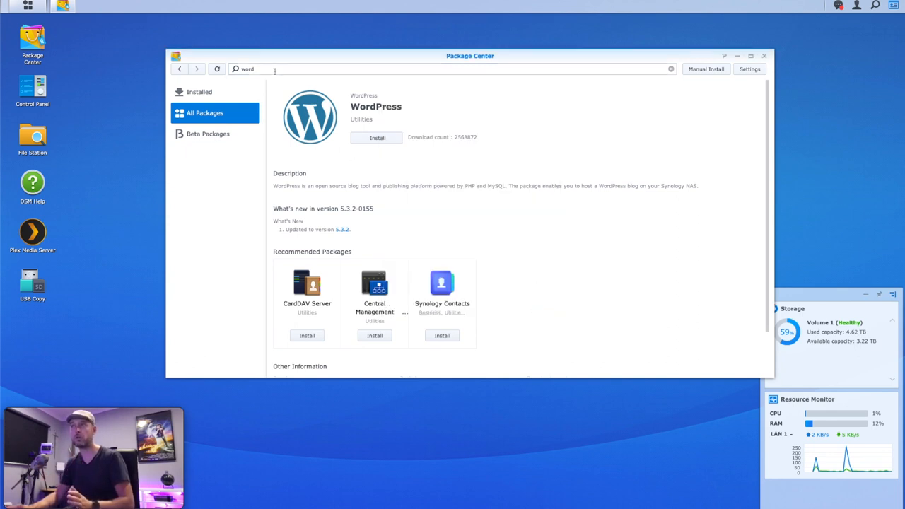
type("php")
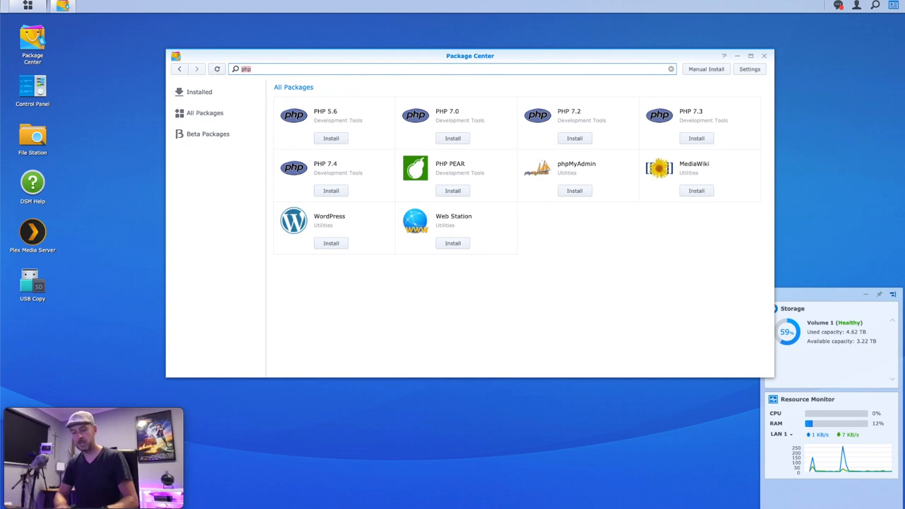
type("mysql")
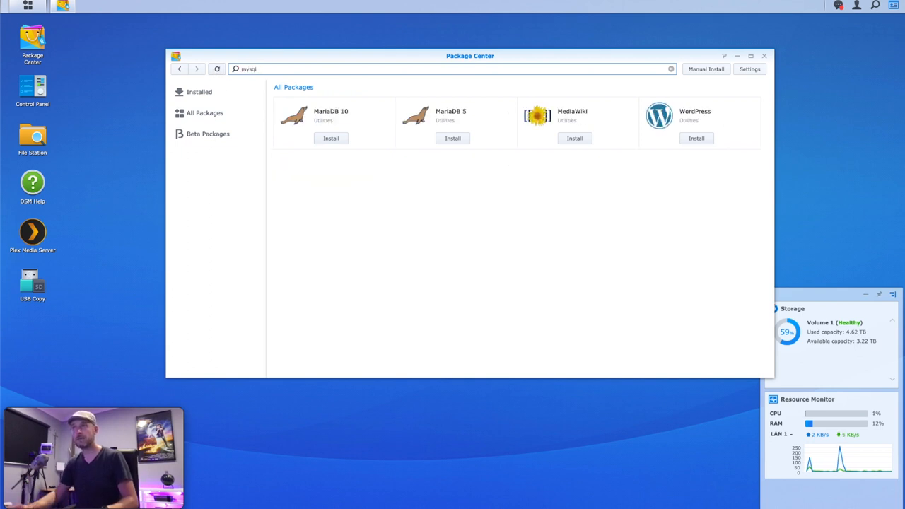
mouse_move(354, 100)
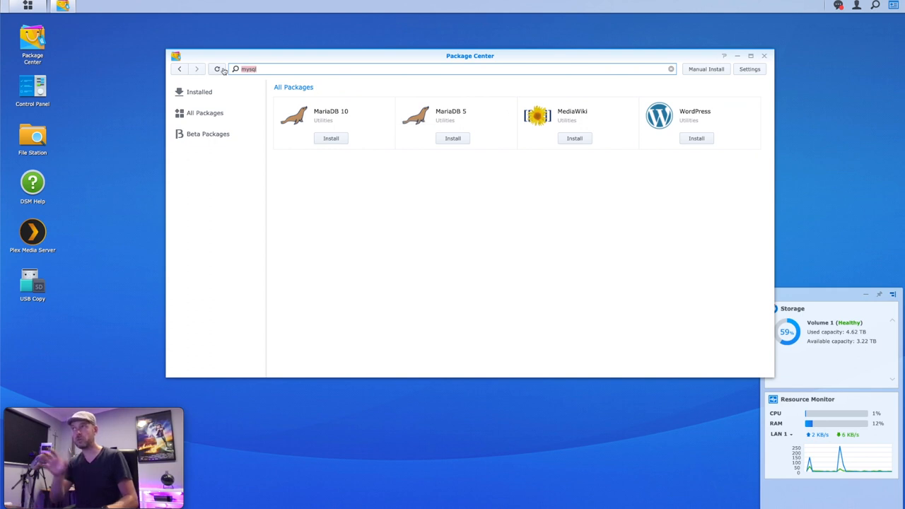
type("word")
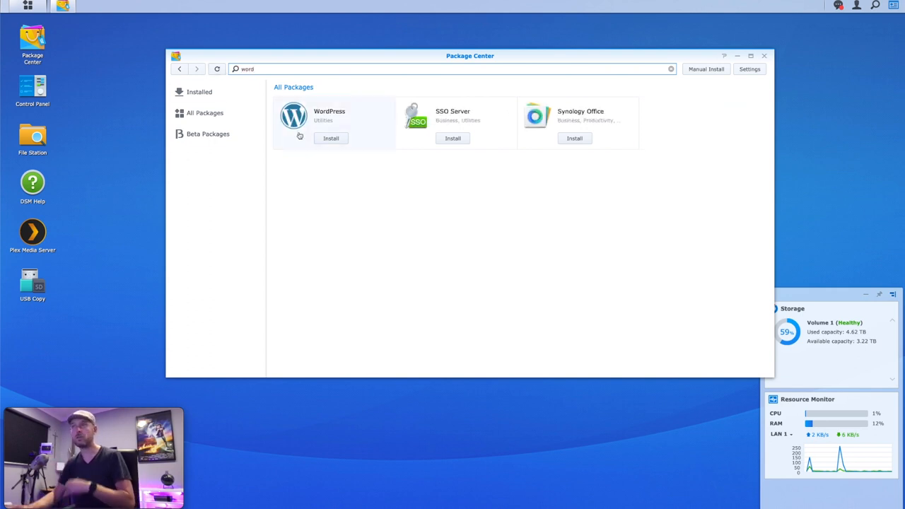
left_click(331, 138)
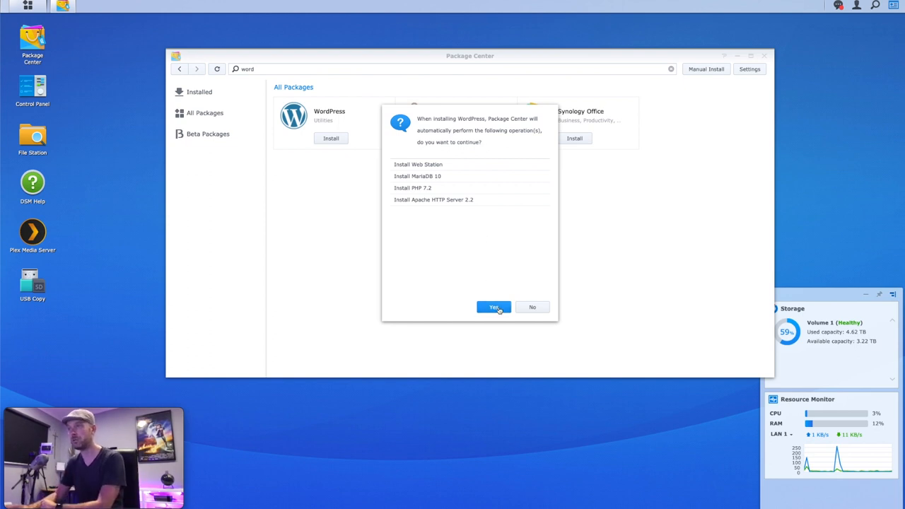
Approve the extra dependency packages and begin installing PHP 7.2.
left_click(494, 306)
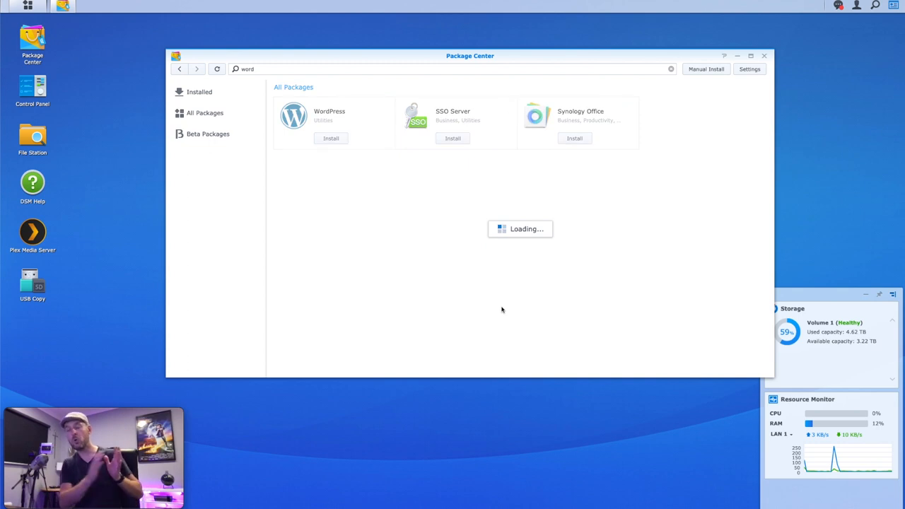
left_click(330, 138)
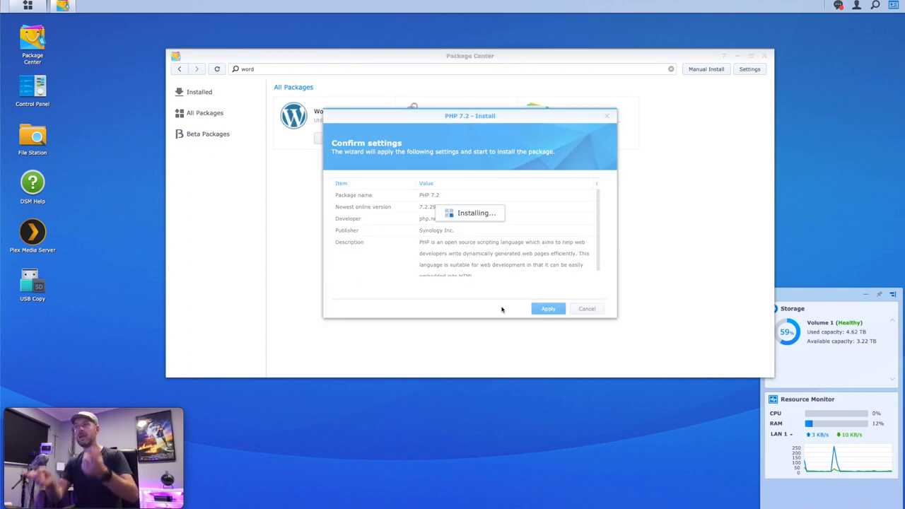
mouse_move(518, 252)
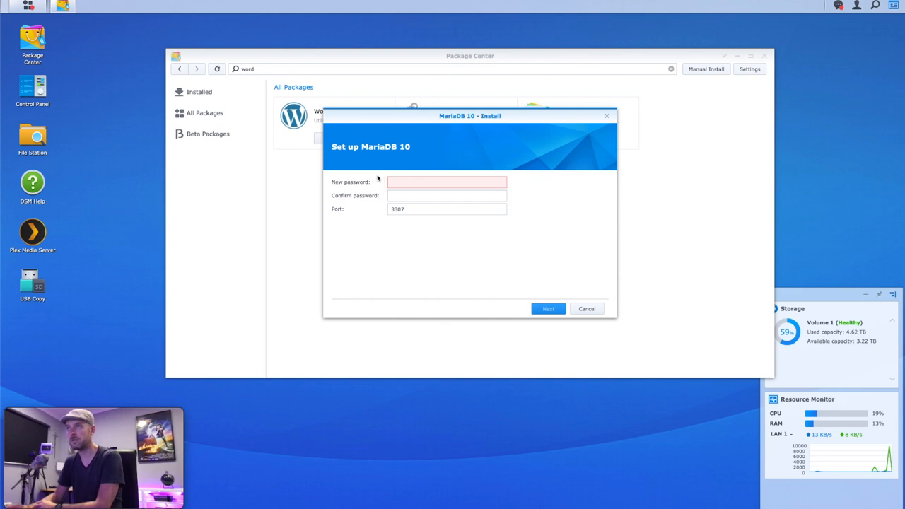
mouse_move(455, 241)
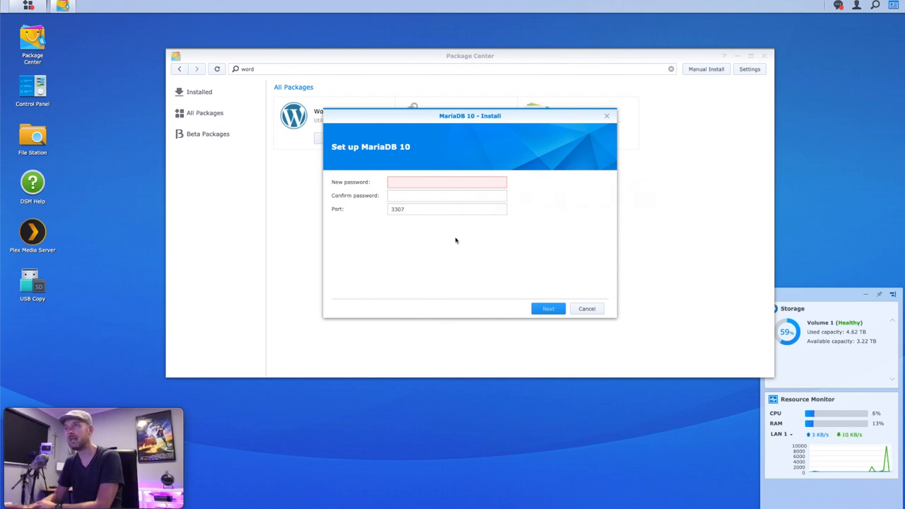
mouse_move(437, 239)
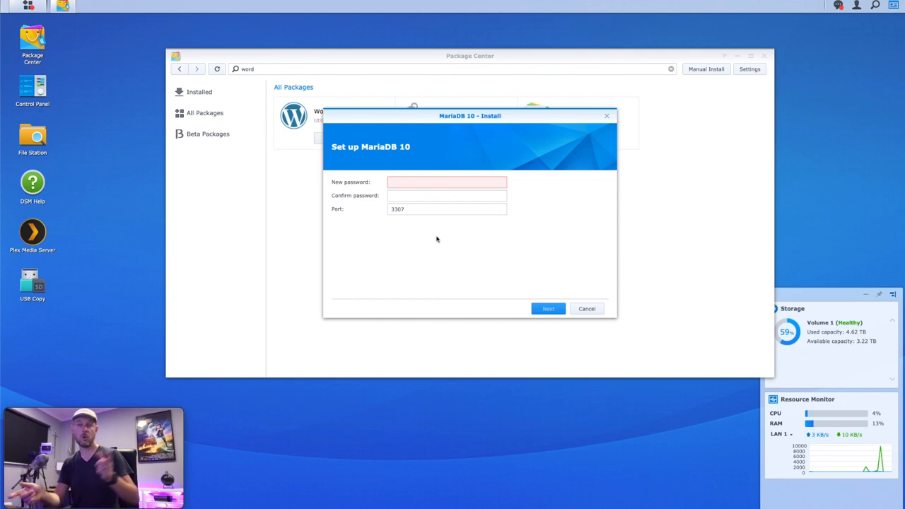
Set the MariaDB 10 root password, keep port 3307, and reach the summary.
left_click(446, 181)
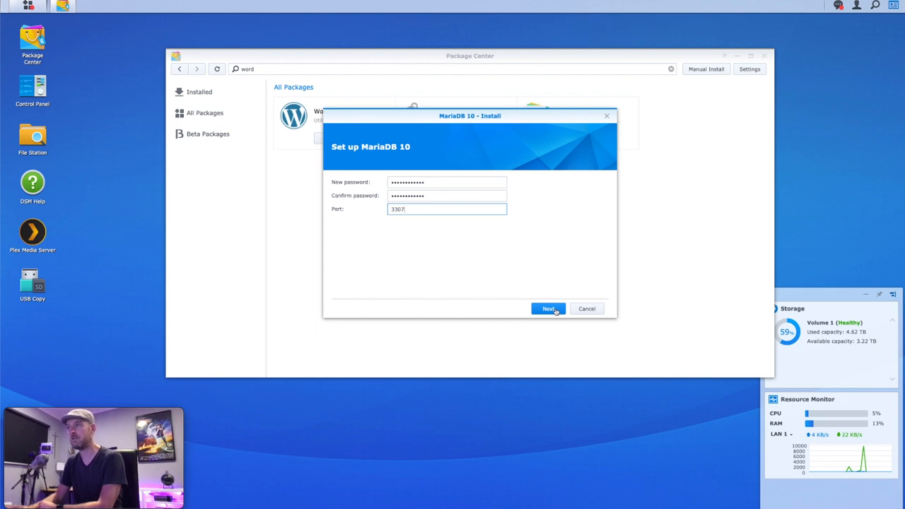
left_click(549, 308)
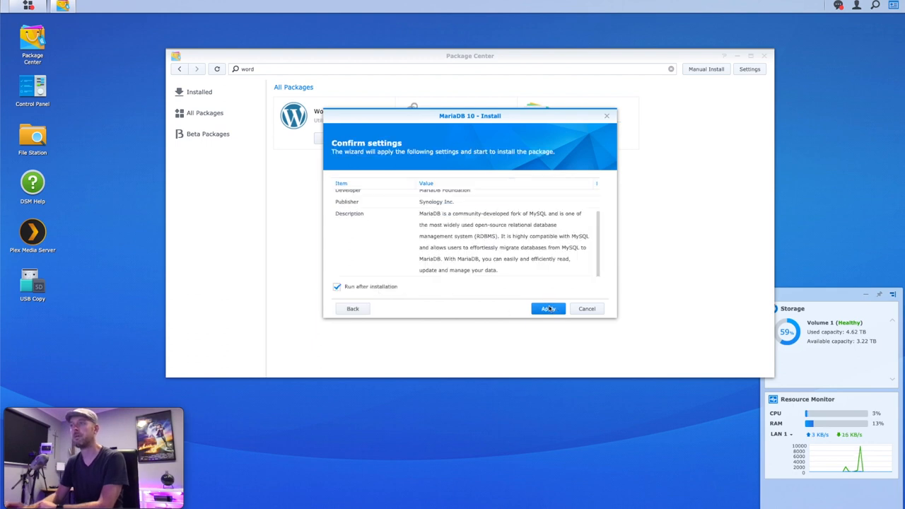
left_click(548, 308)
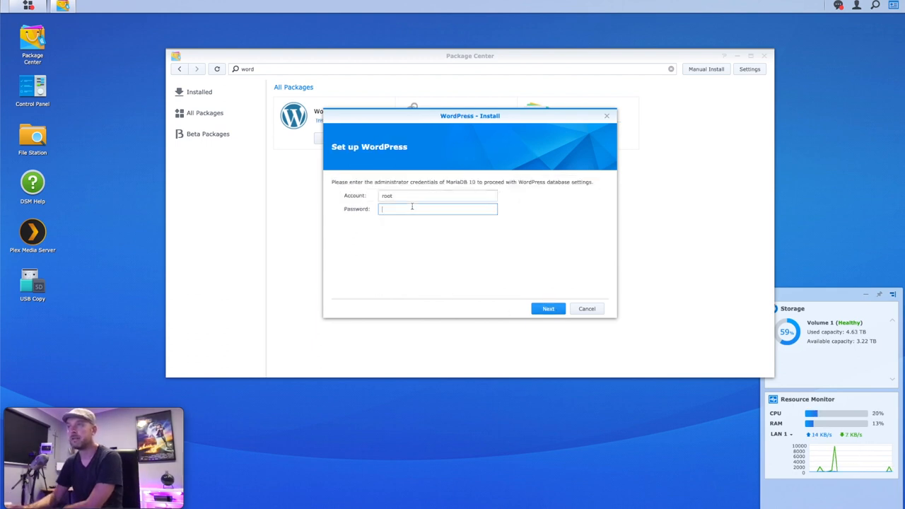
mouse_move(401, 158)
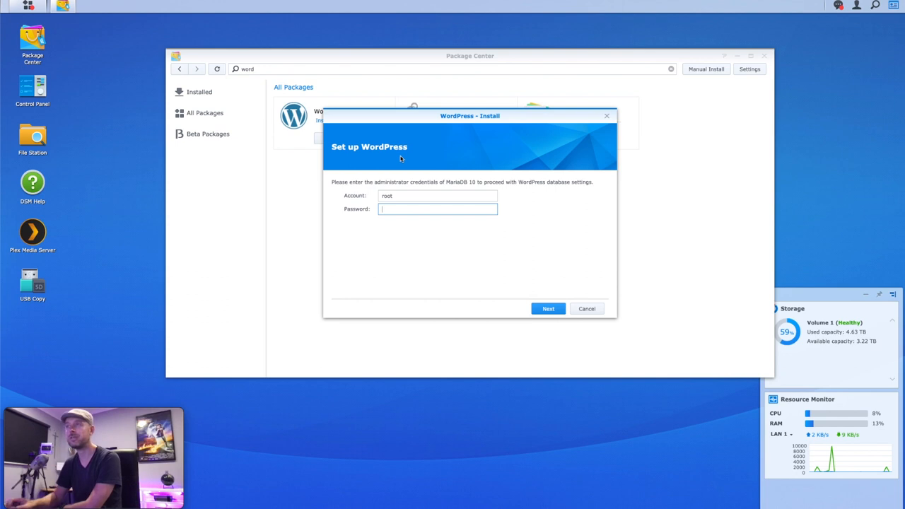
mouse_move(495, 187)
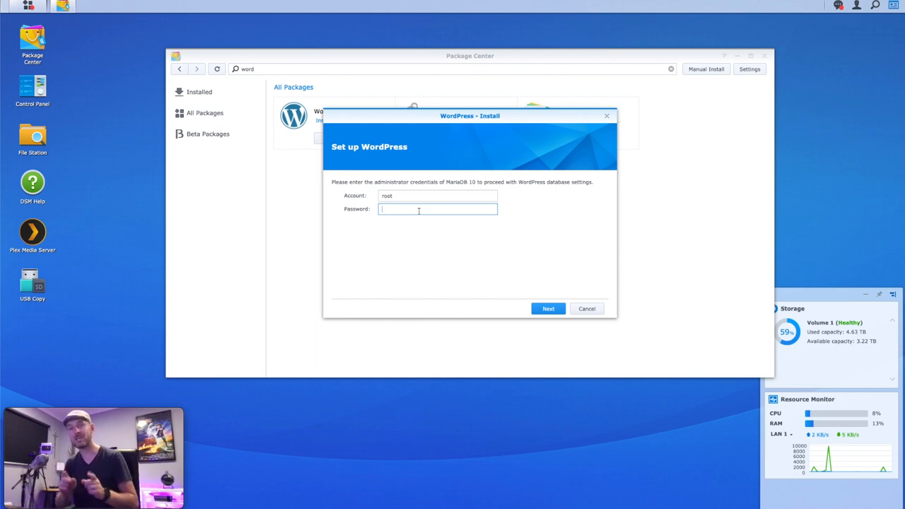
type("password")
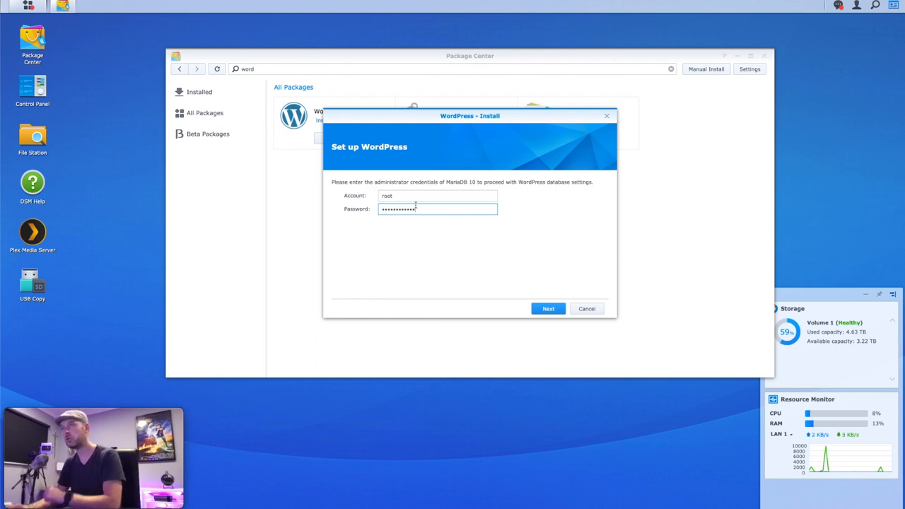
left_click(437, 195)
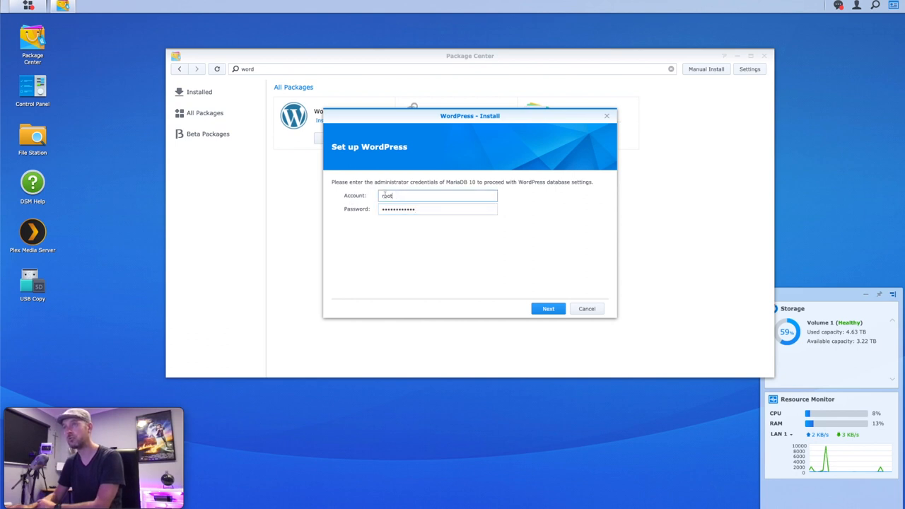
Submit root credentials and accept the wordpress database with user wordpress_user.
left_click(547, 308)
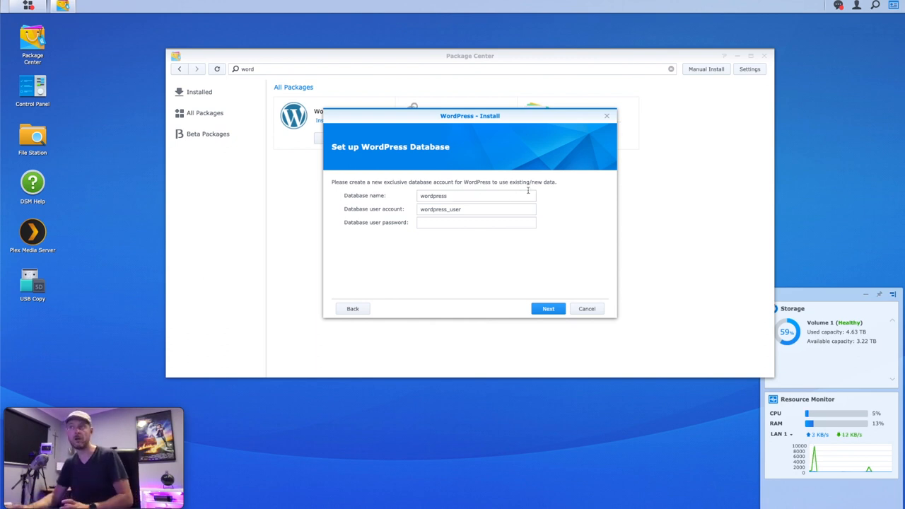
mouse_move(485, 205)
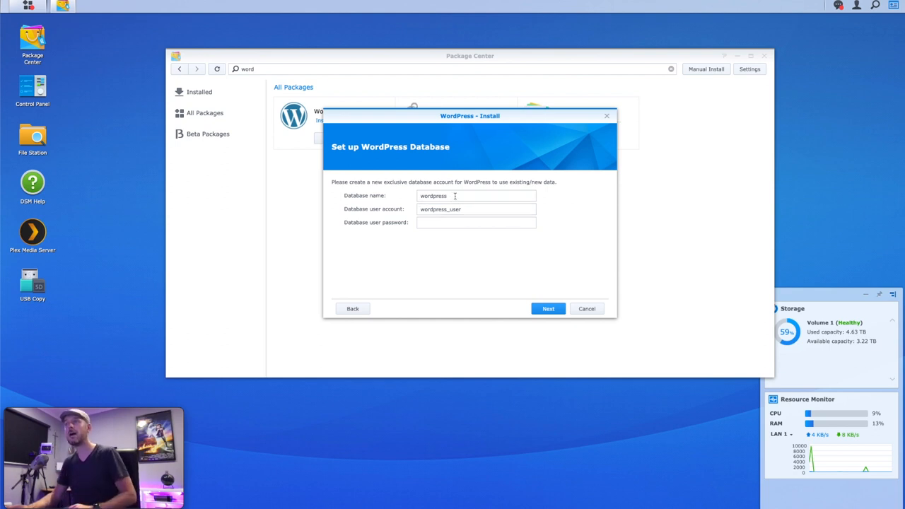
left_click(476, 195)
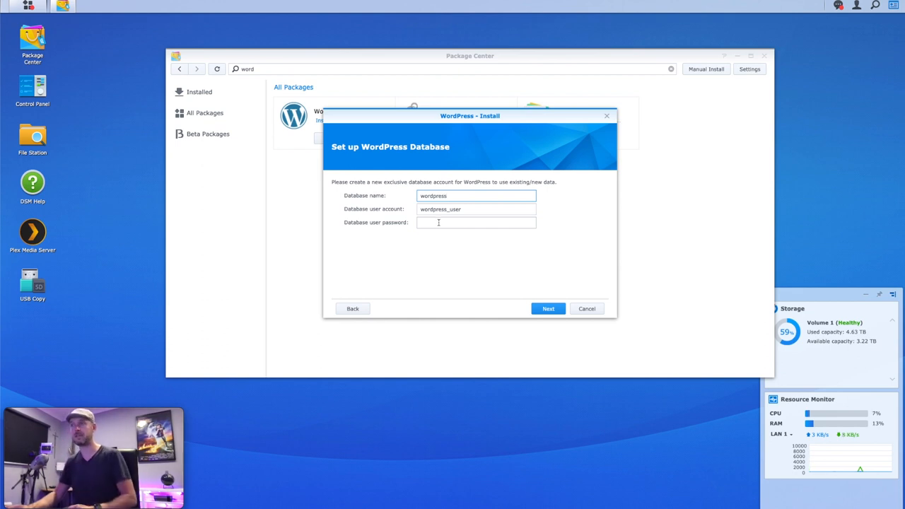
left_click(548, 308)
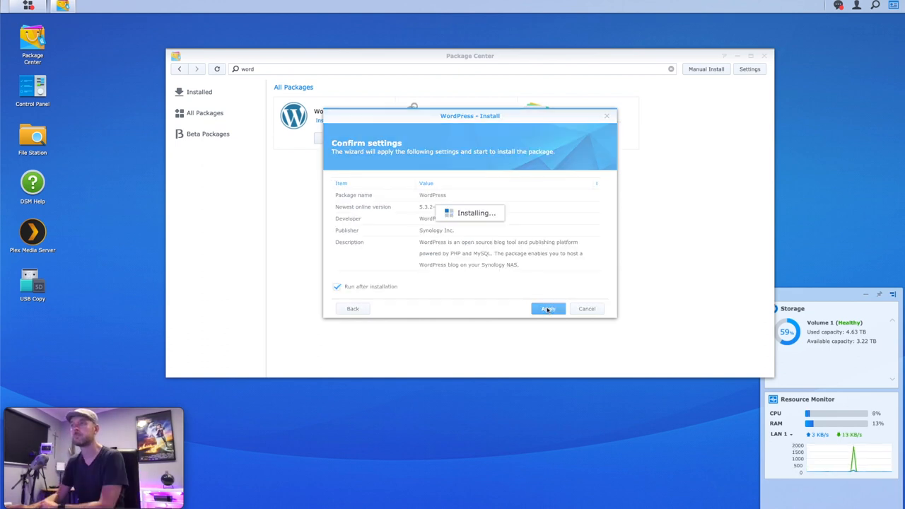
Apply the WordPress install and view the Installed packages list.
left_click(548, 309)
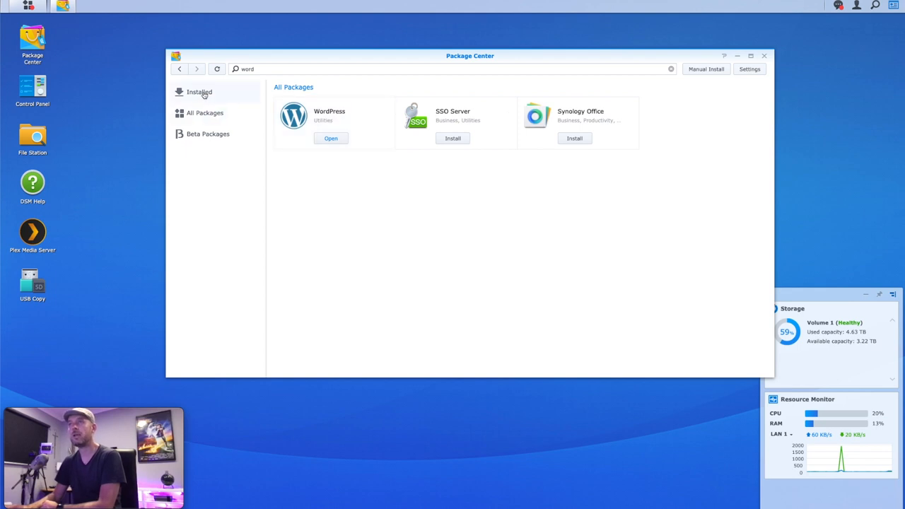
left_click(199, 91)
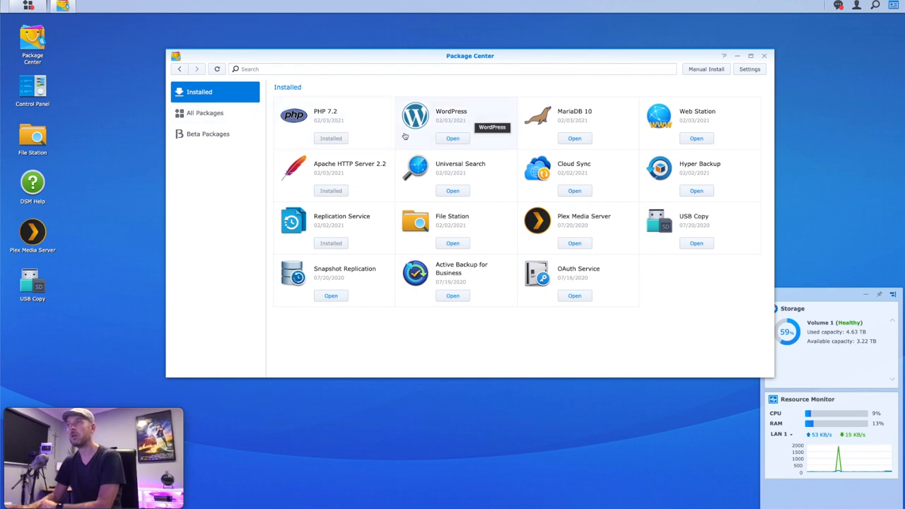
mouse_move(640, 127)
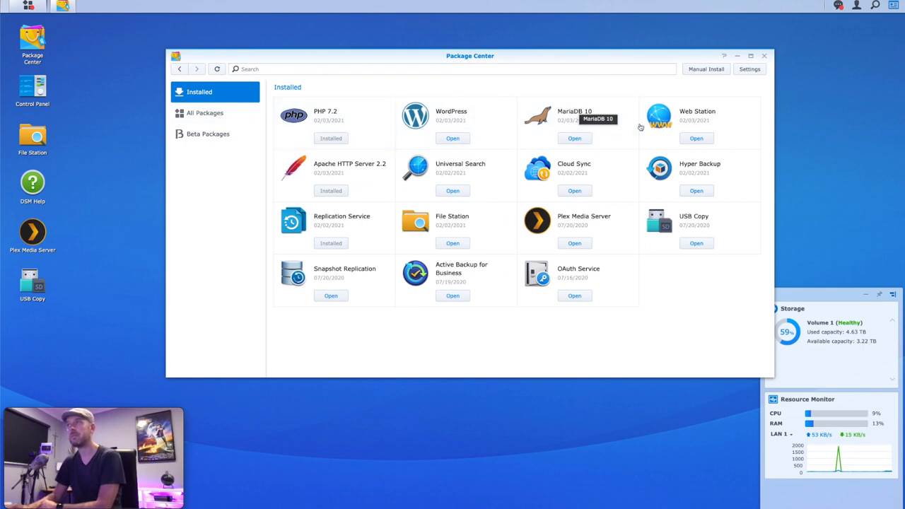
mouse_move(325, 163)
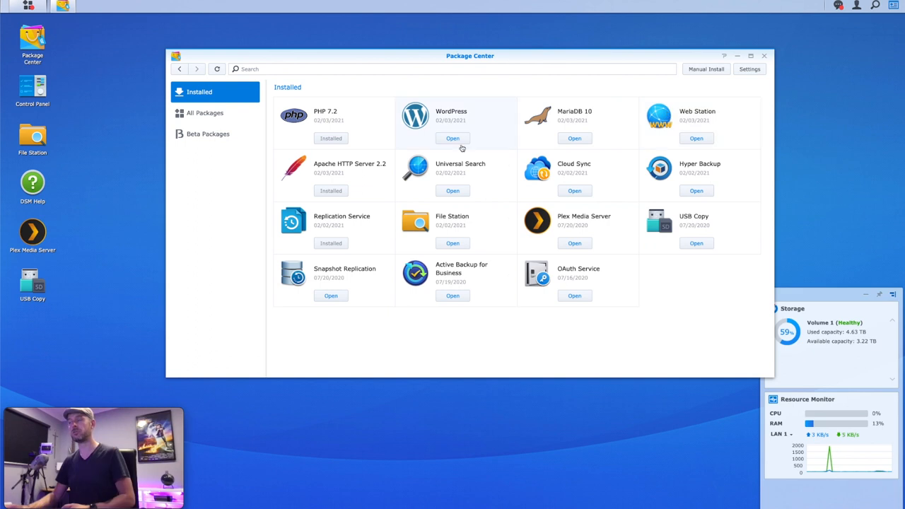
mouse_move(459, 148)
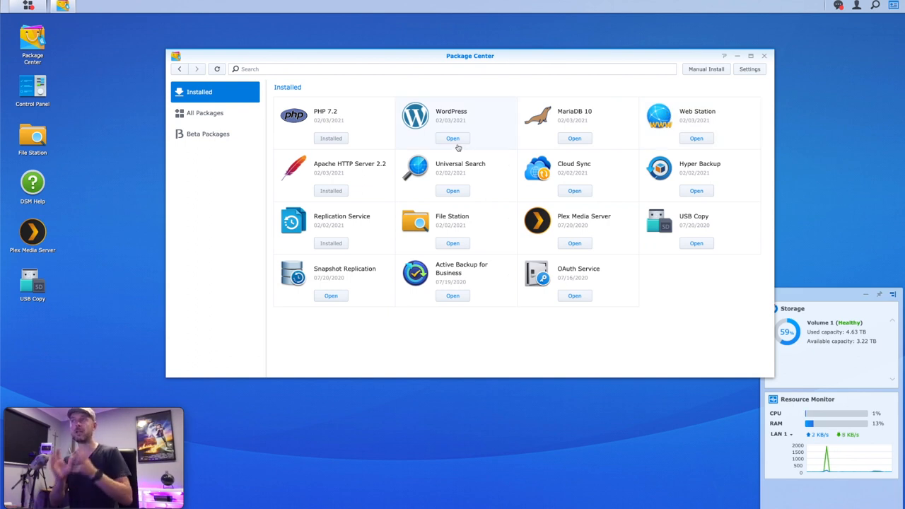
mouse_move(452, 138)
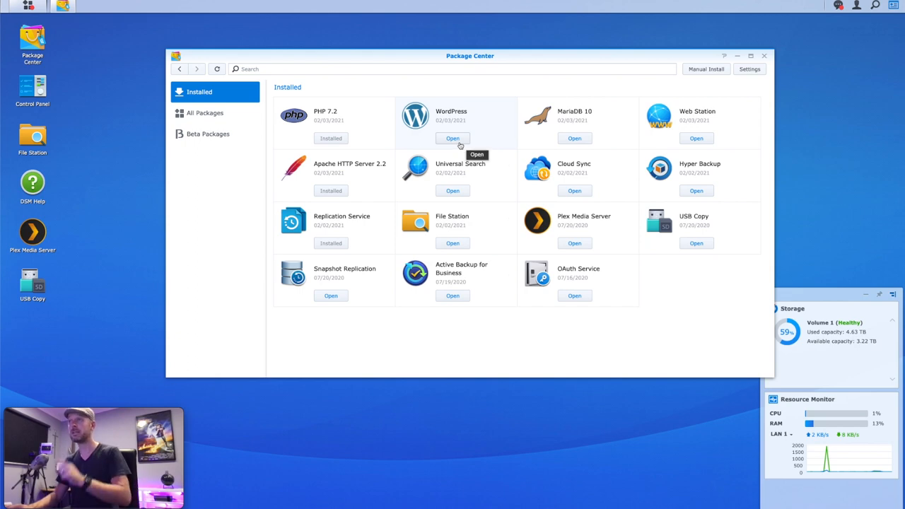
Launch the new WordPress site and continue with English (United States).
left_click(453, 138)
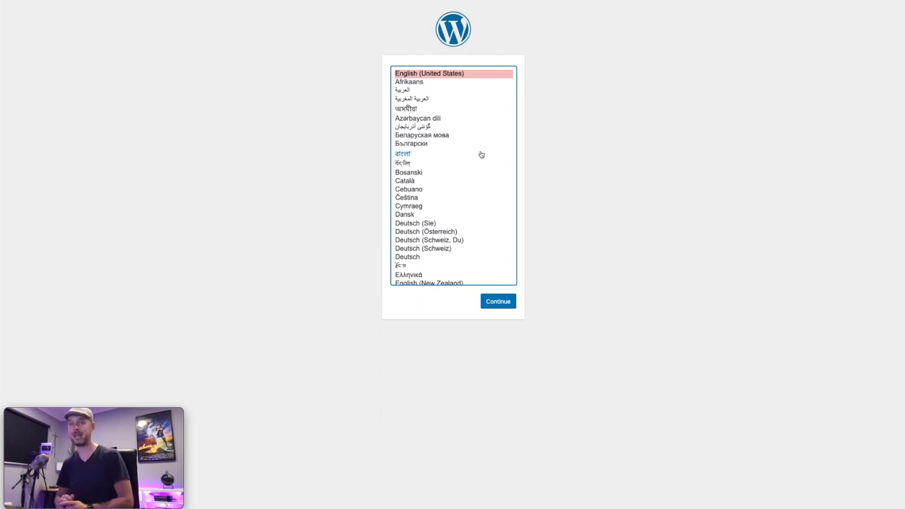
left_click(498, 300)
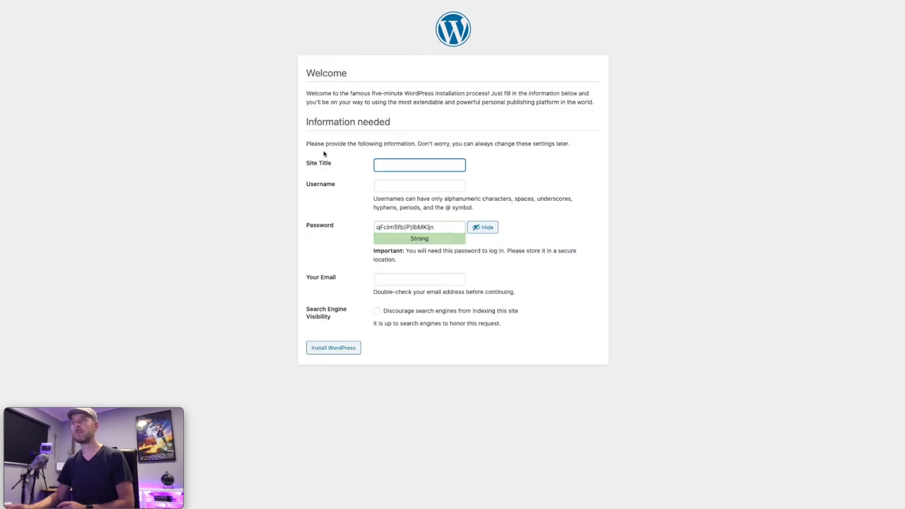
mouse_move(490, 178)
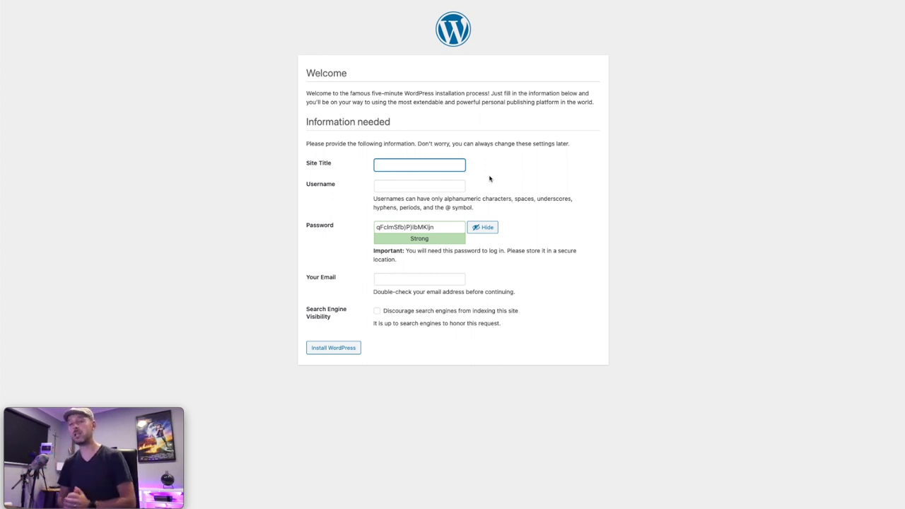
Enter MyDemoWebsite as the site title and move on to the remaining site details.
left_click(419, 165)
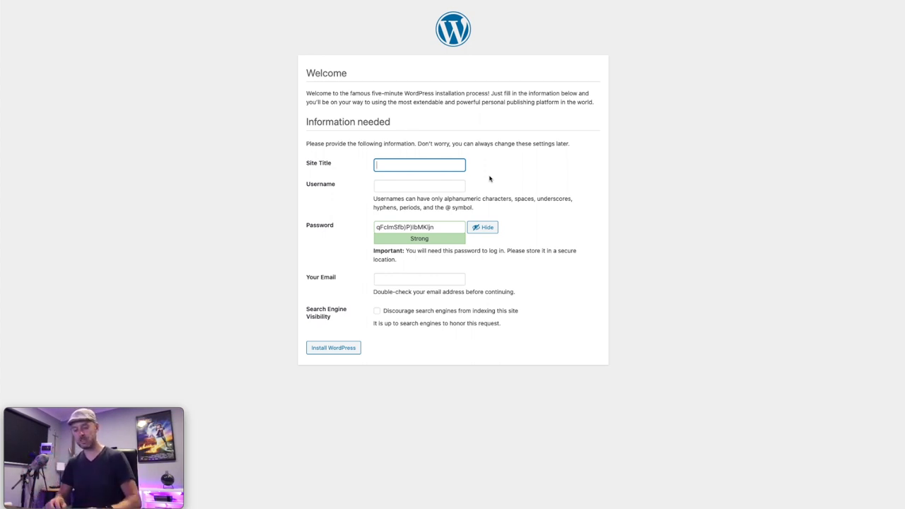
type("MyDemoW")
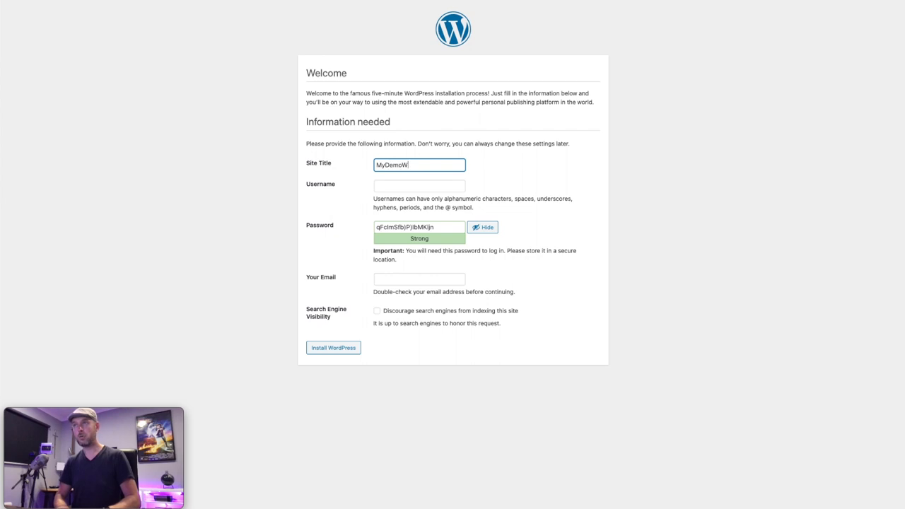
left_click(418, 185)
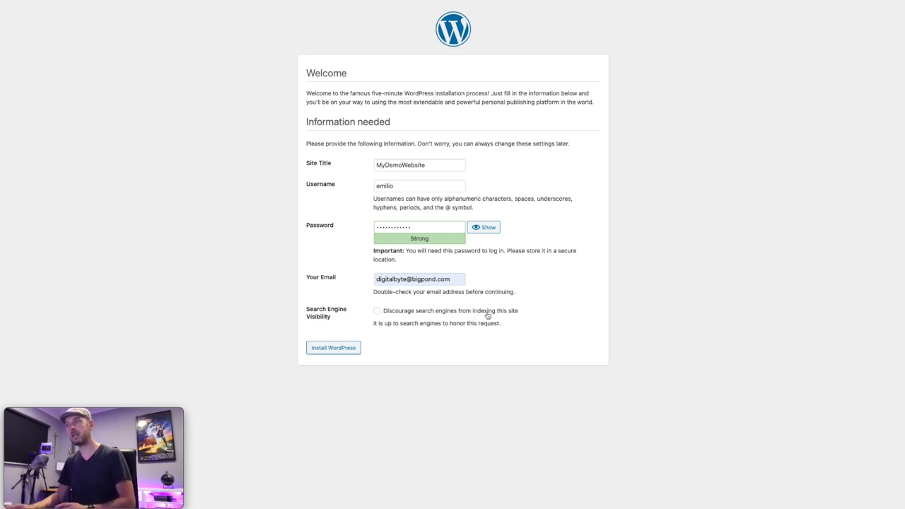
mouse_move(521, 317)
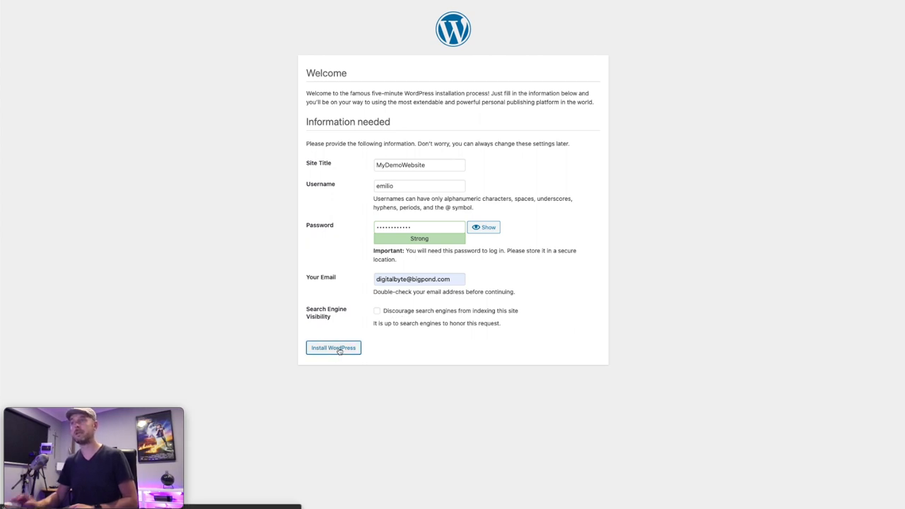
Install WordPress and proceed from the Success page to the site login form.
left_click(333, 347)
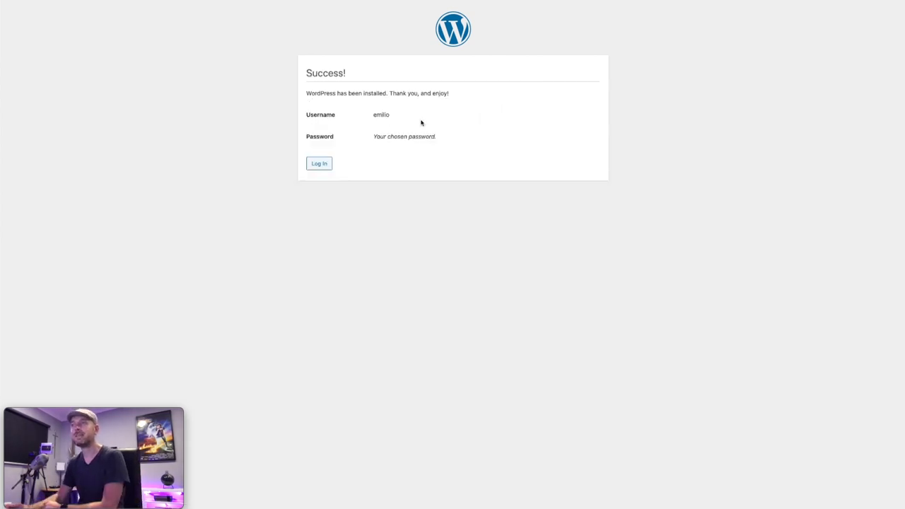
mouse_move(348, 126)
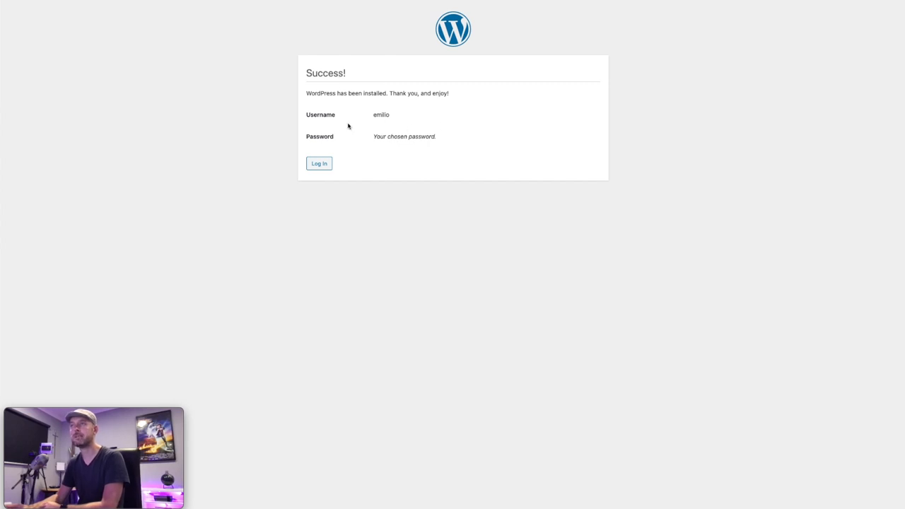
mouse_move(441, 146)
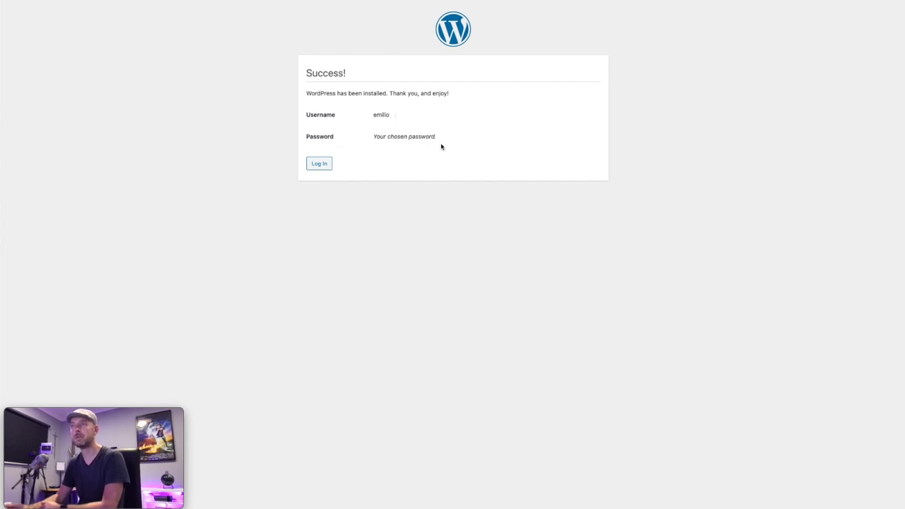
left_click(319, 164)
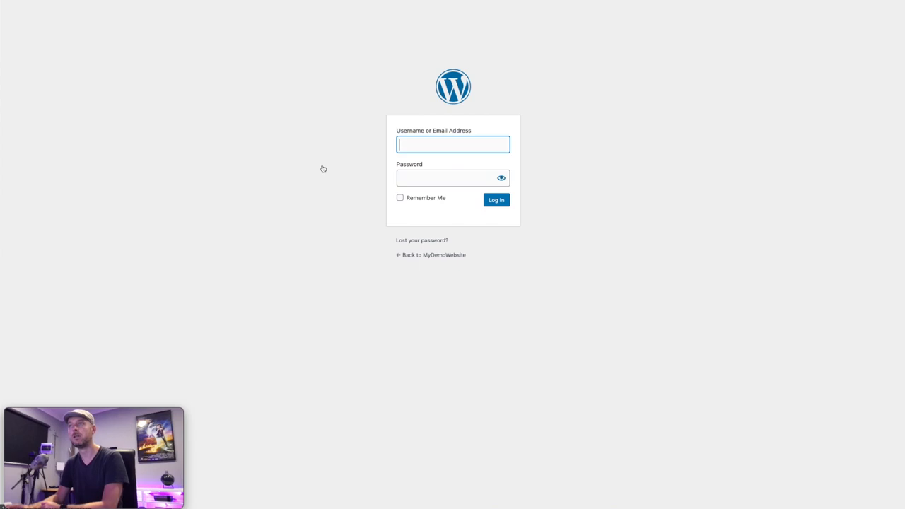
mouse_move(435, 157)
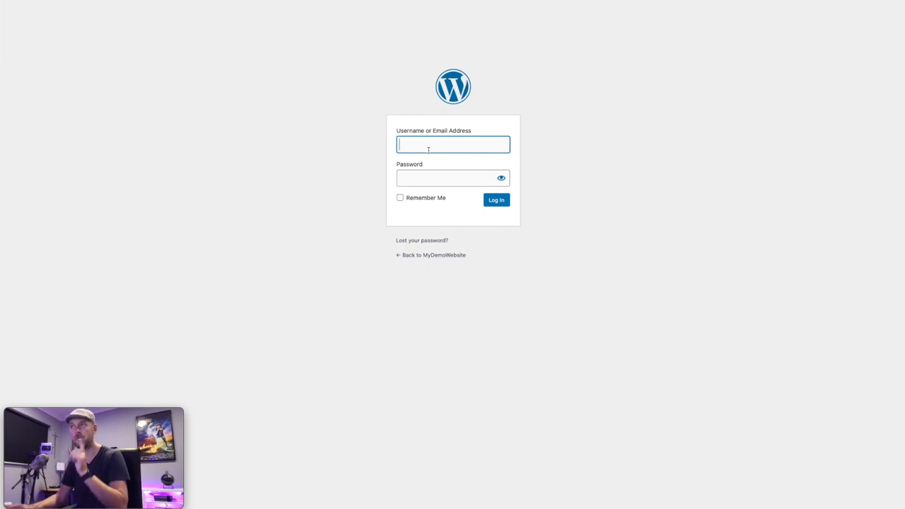
Log in to the MyDemoWebsite admin Dashboard.
left_click(495, 199)
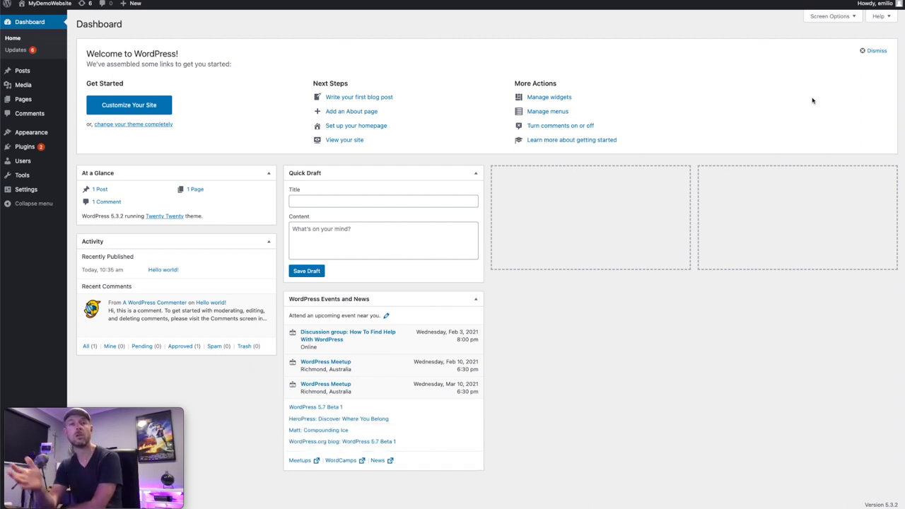
mouse_move(223, 126)
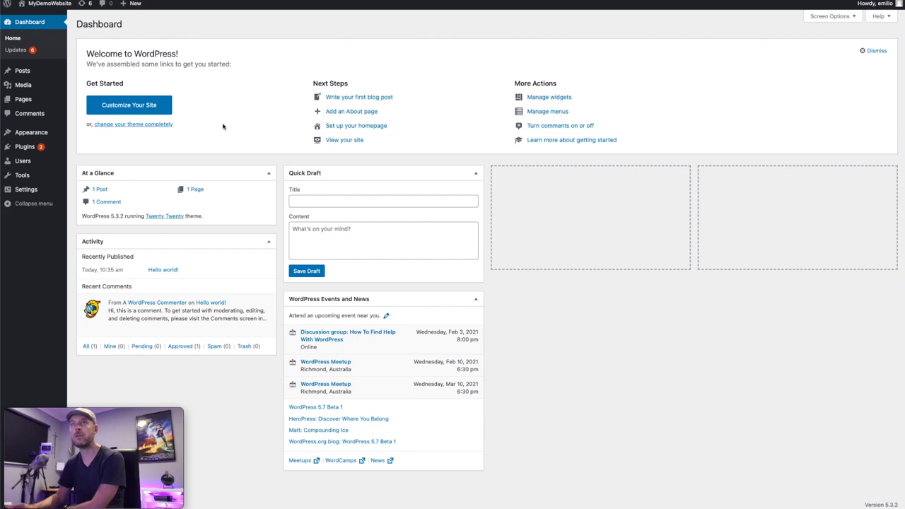
mouse_move(23, 70)
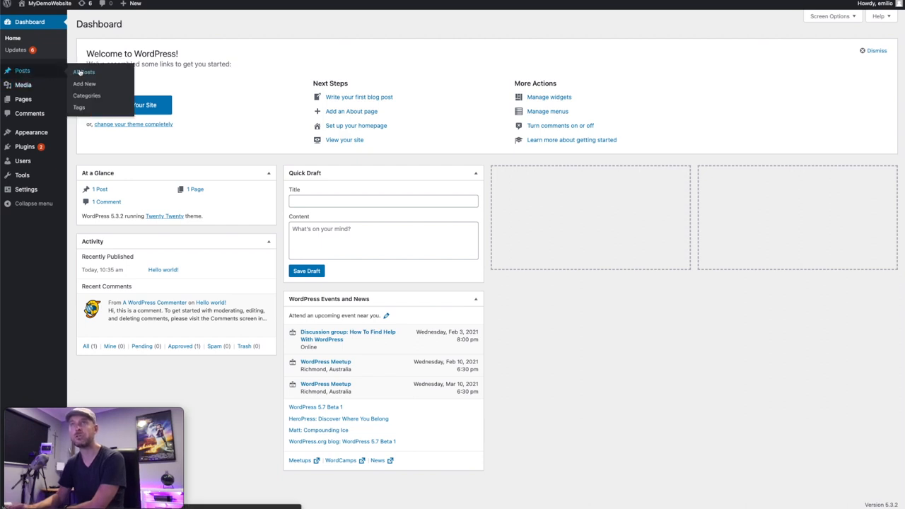
mouse_move(172, 130)
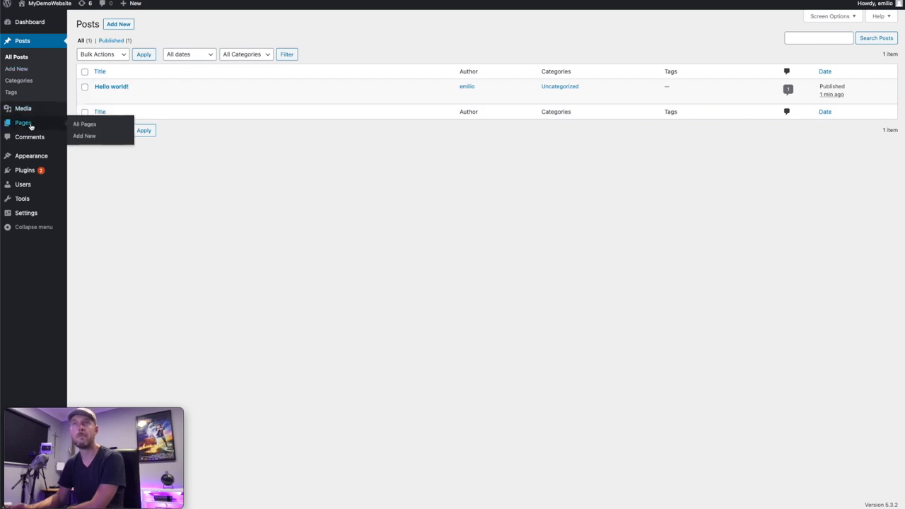
mouse_move(31, 156)
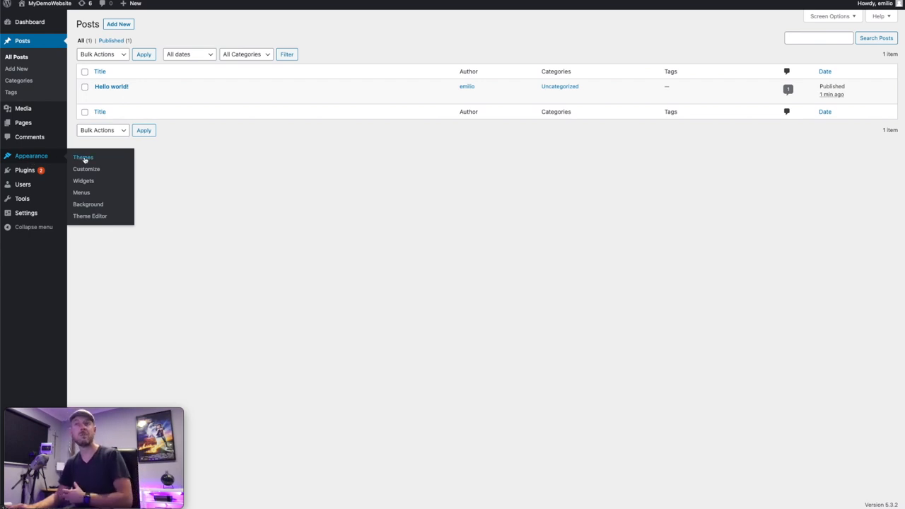
left_click(83, 157)
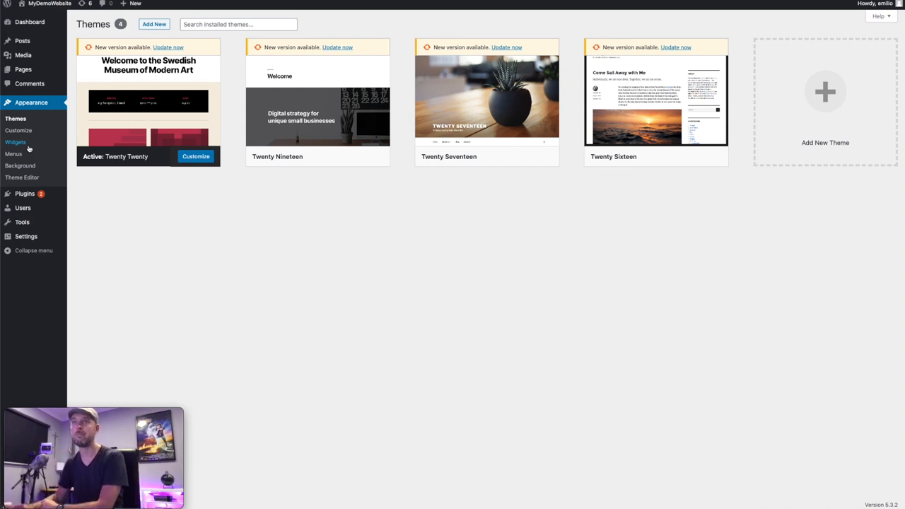
mouse_move(21, 40)
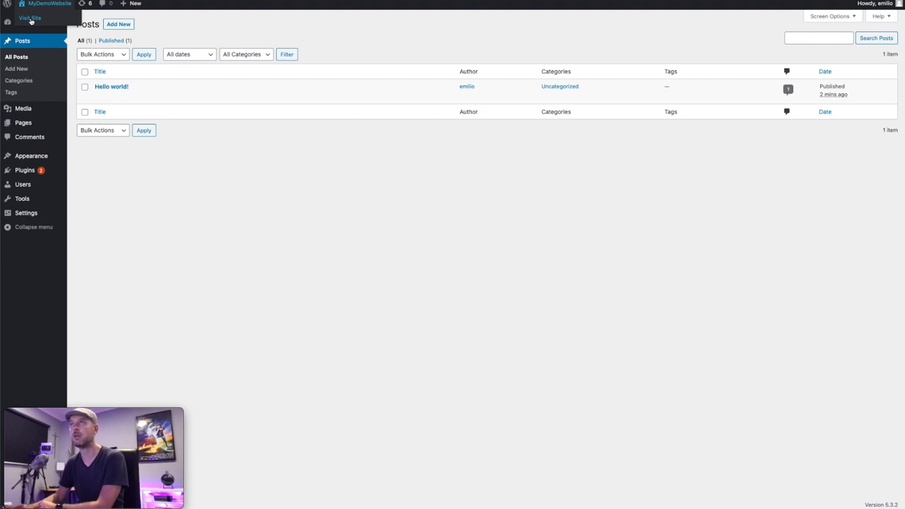
Visit the live MyDemoWebsite front end, then return to the admin Dashboard.
left_click(30, 17)
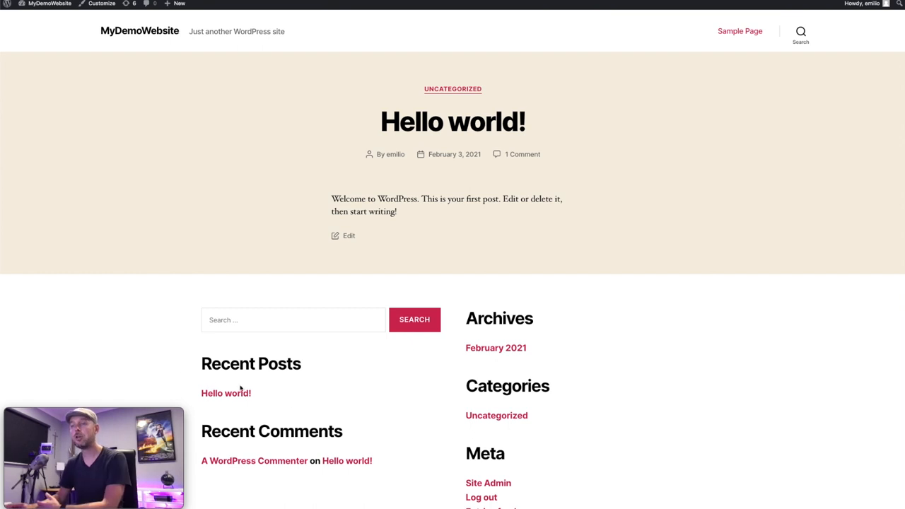
mouse_move(245, 386)
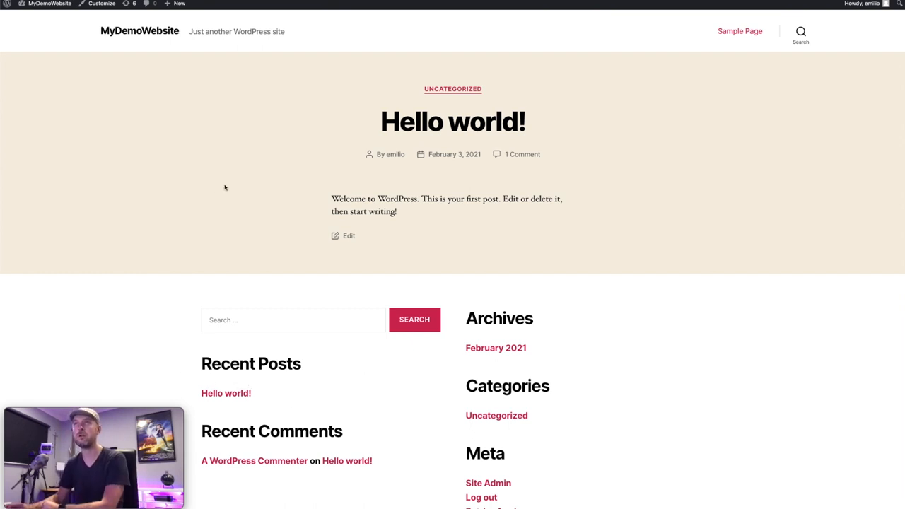
mouse_move(280, 156)
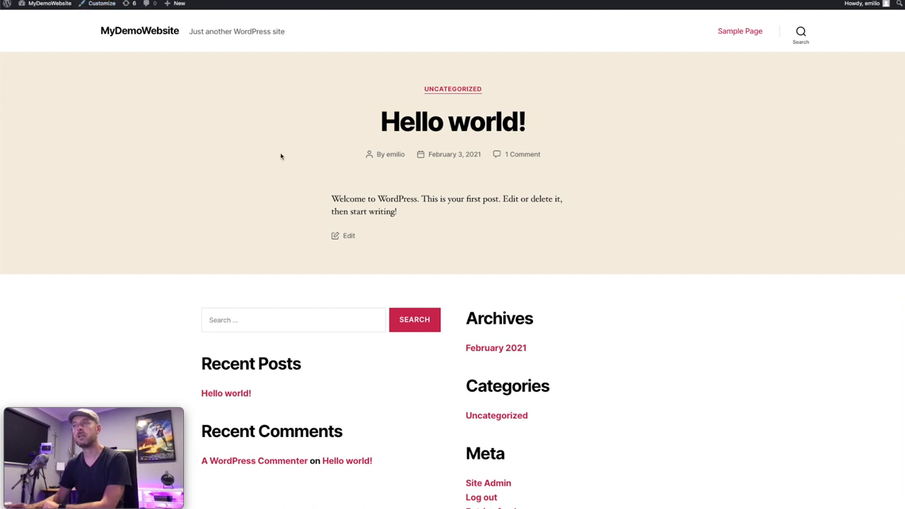
mouse_move(278, 146)
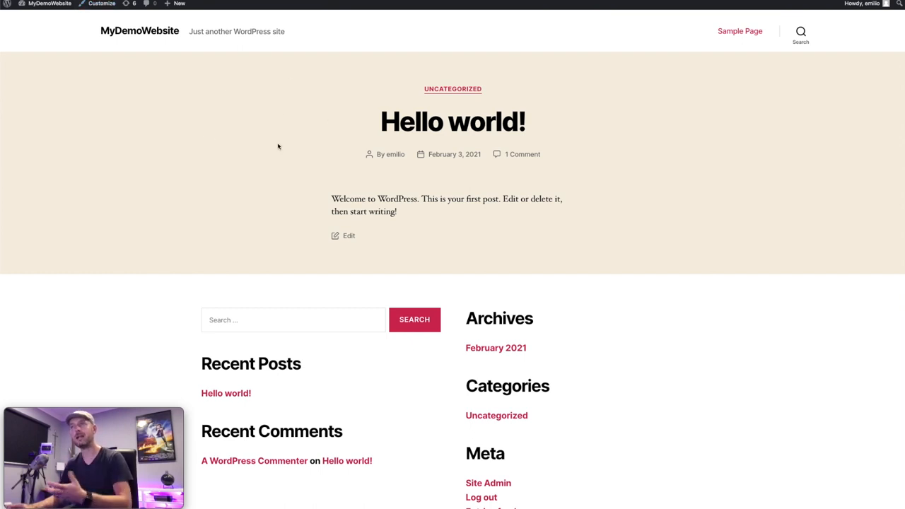
mouse_move(270, 138)
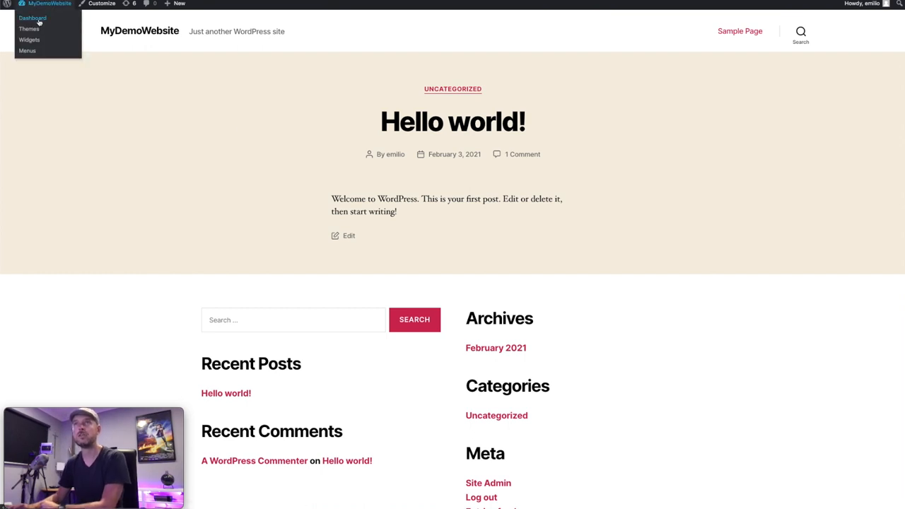
left_click(33, 18)
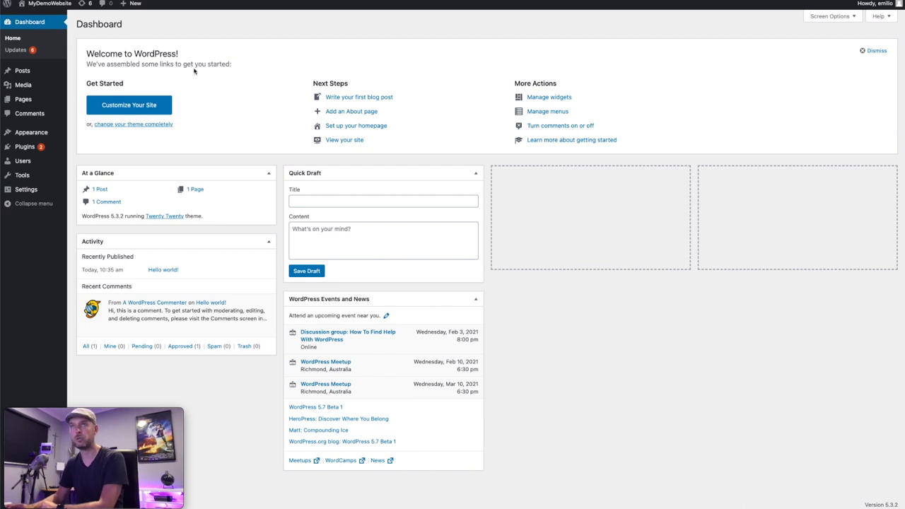
mouse_move(196, 117)
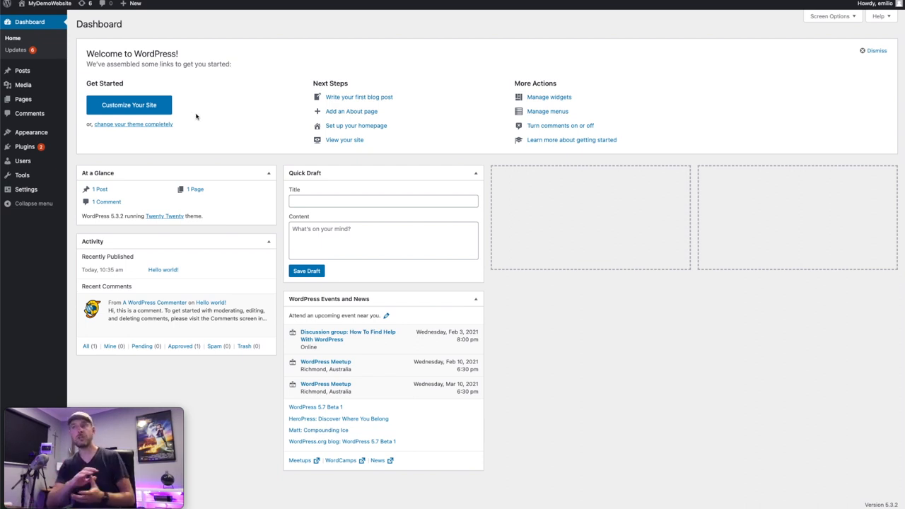